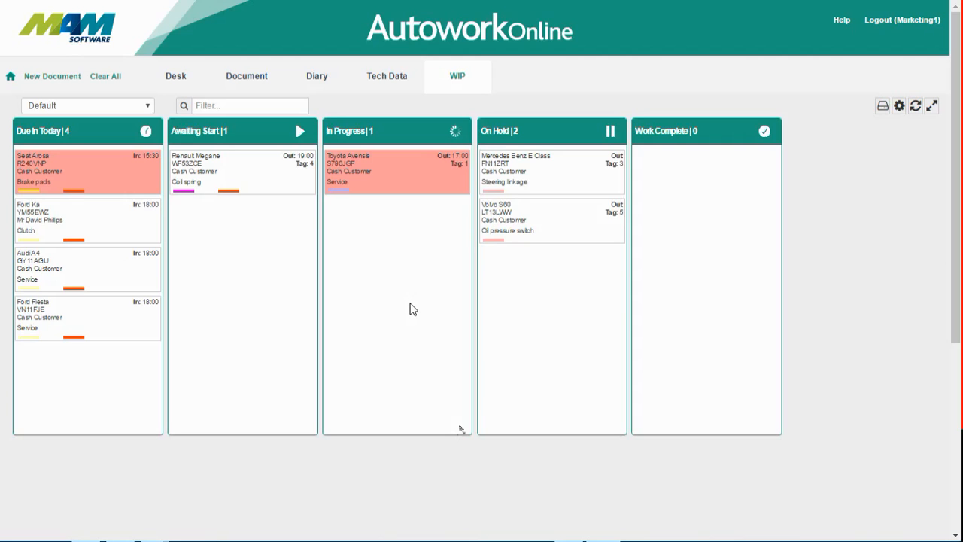
{"action": "mouse_move", "coordinate": [368, 253]}
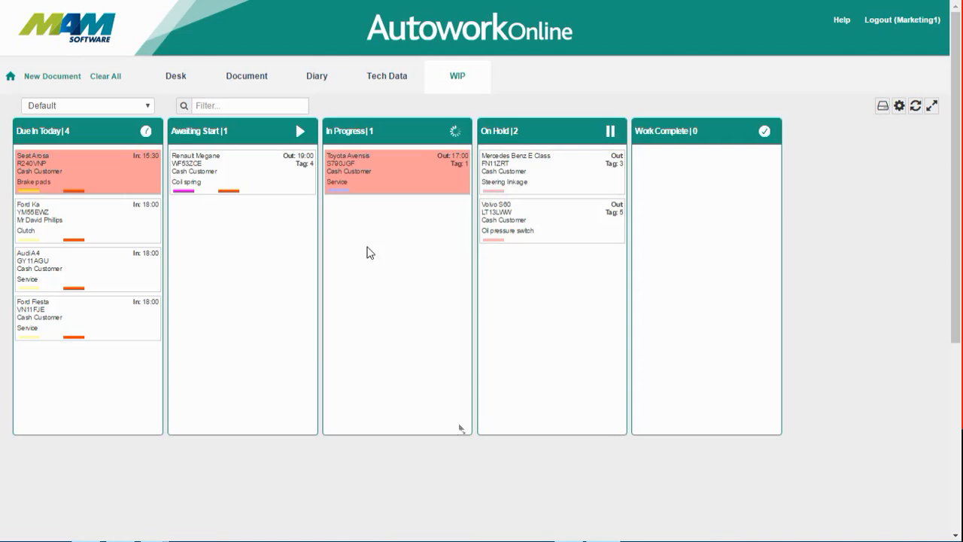
{"action": "mouse_move", "coordinate": [397, 276]}
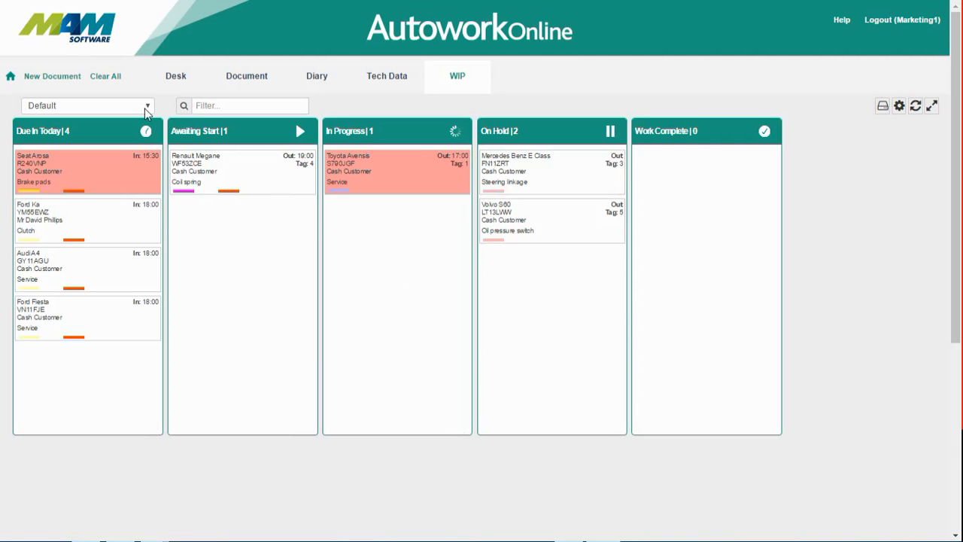
Select the Workshop manager view for the WIP board from the view dropdown
{"action": "left_click", "coordinate": [87, 106]}
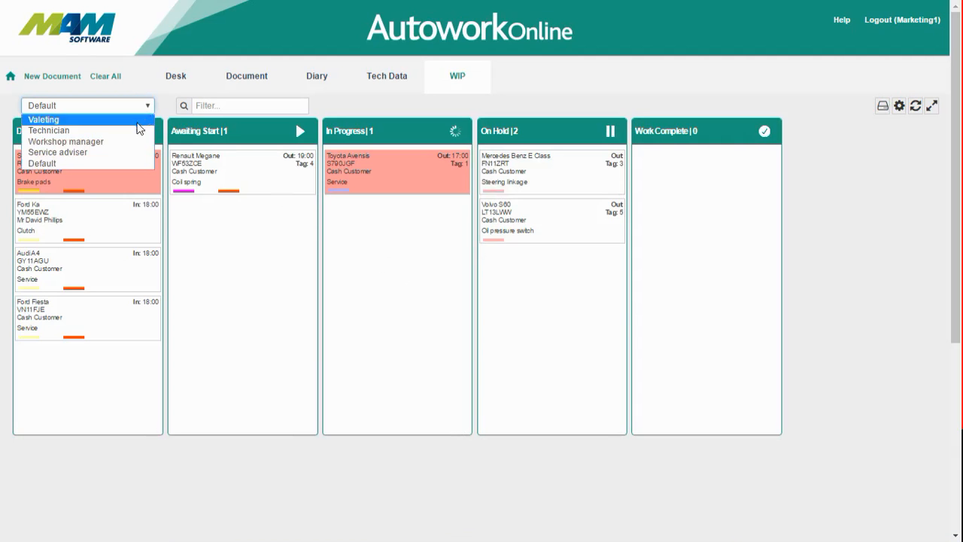
{"action": "mouse_move", "coordinate": [66, 129]}
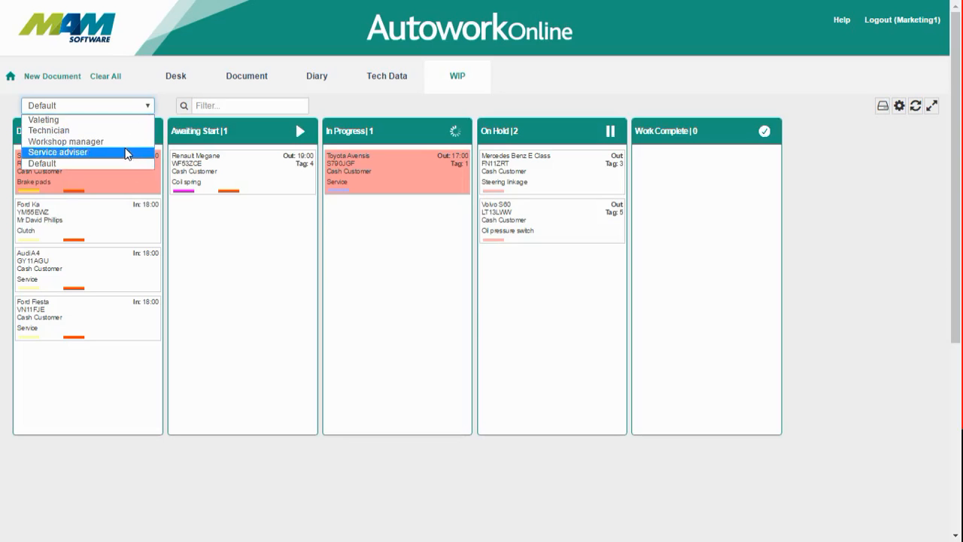
{"action": "left_click", "coordinate": [58, 152]}
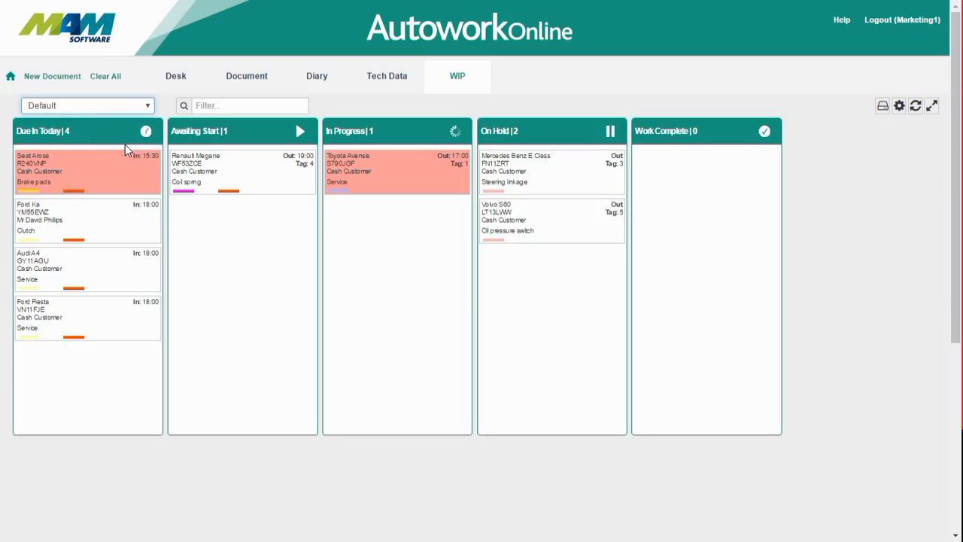
{"action": "left_click", "coordinate": [87, 106]}
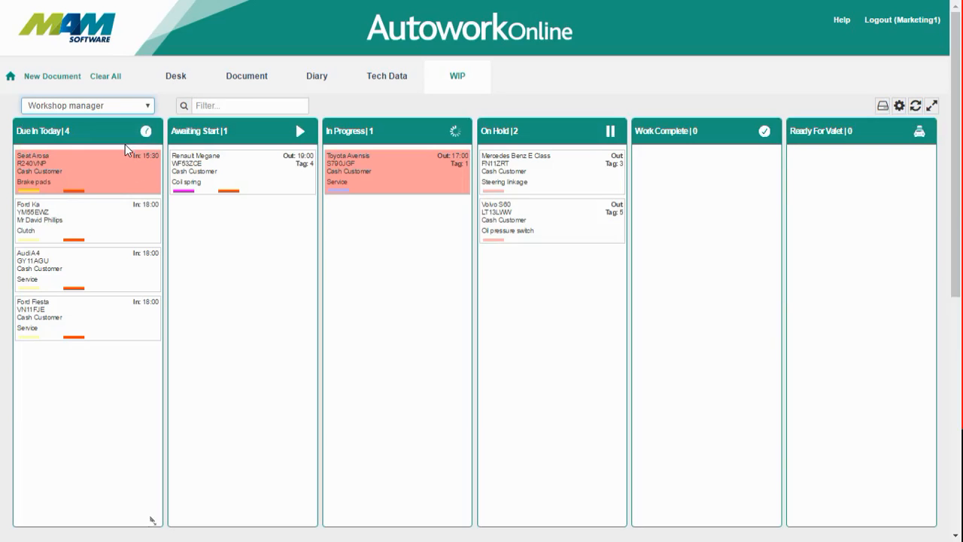
{"action": "mouse_move", "coordinate": [205, 380]}
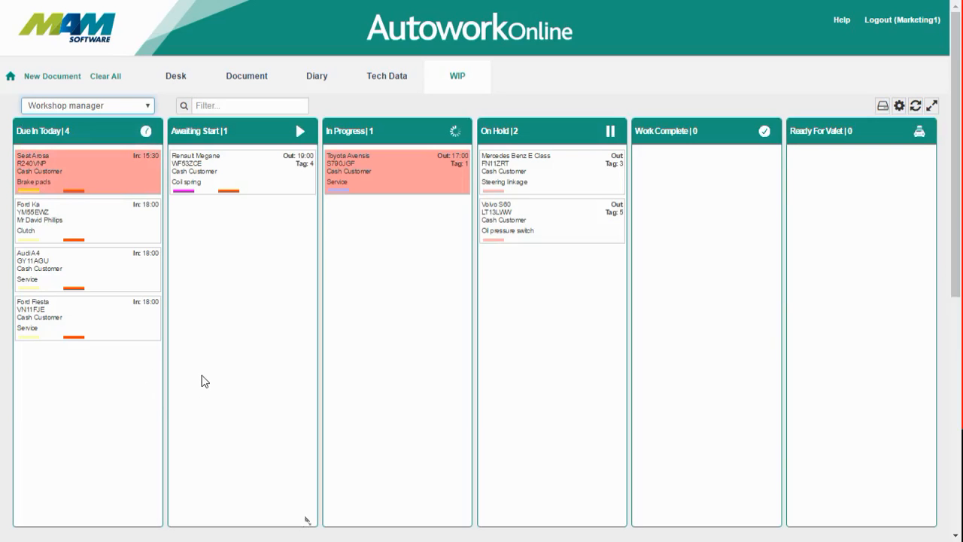
{"action": "mouse_move", "coordinate": [213, 370]}
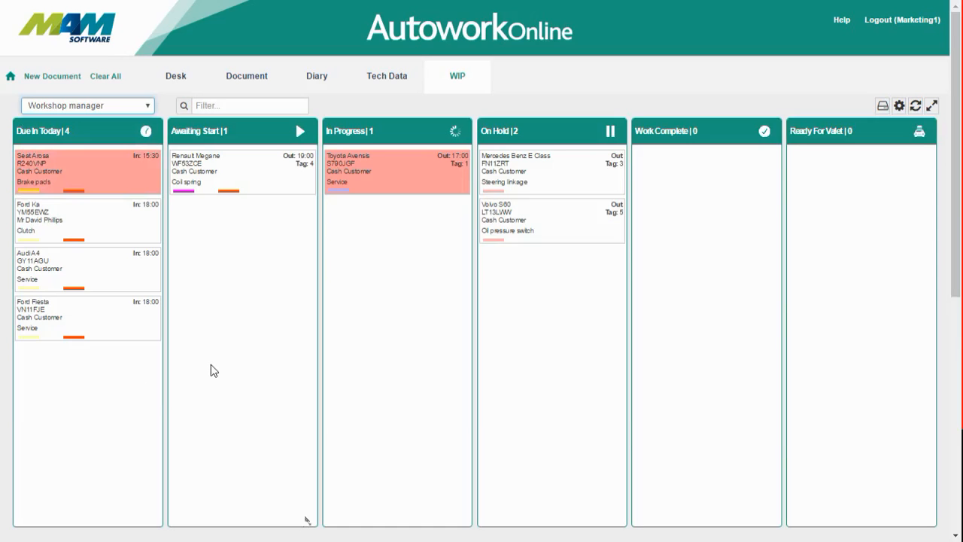
{"action": "mouse_move", "coordinate": [216, 364]}
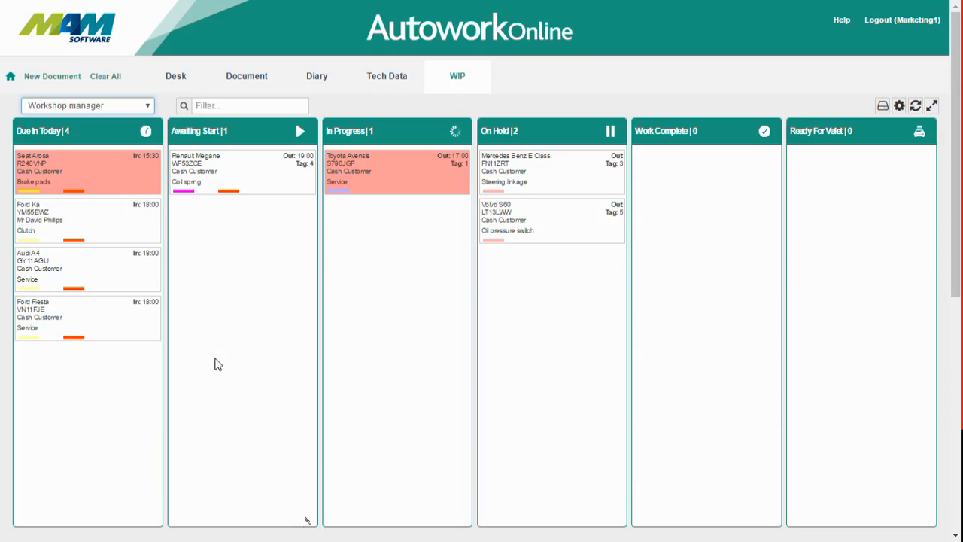
{"action": "mouse_move", "coordinate": [227, 259]}
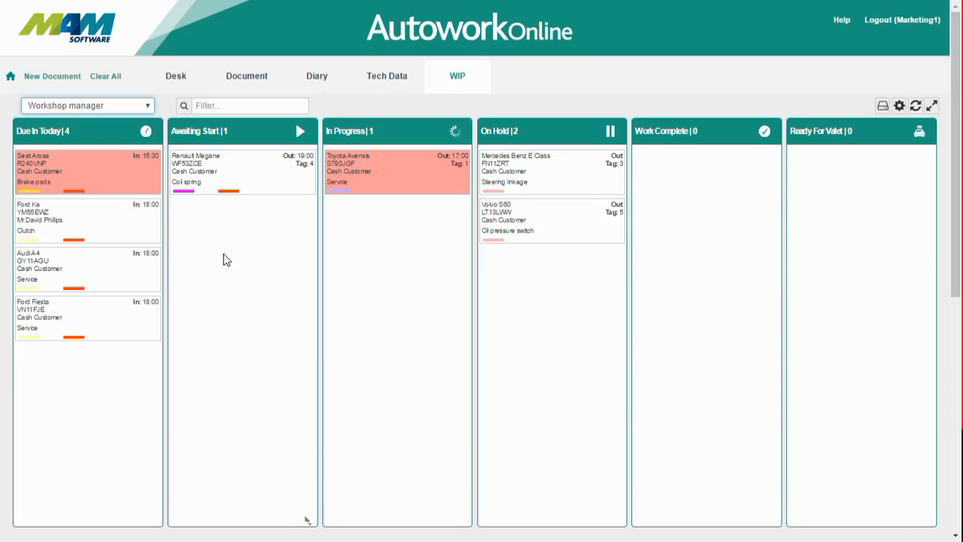
{"action": "mouse_move", "coordinate": [216, 188]}
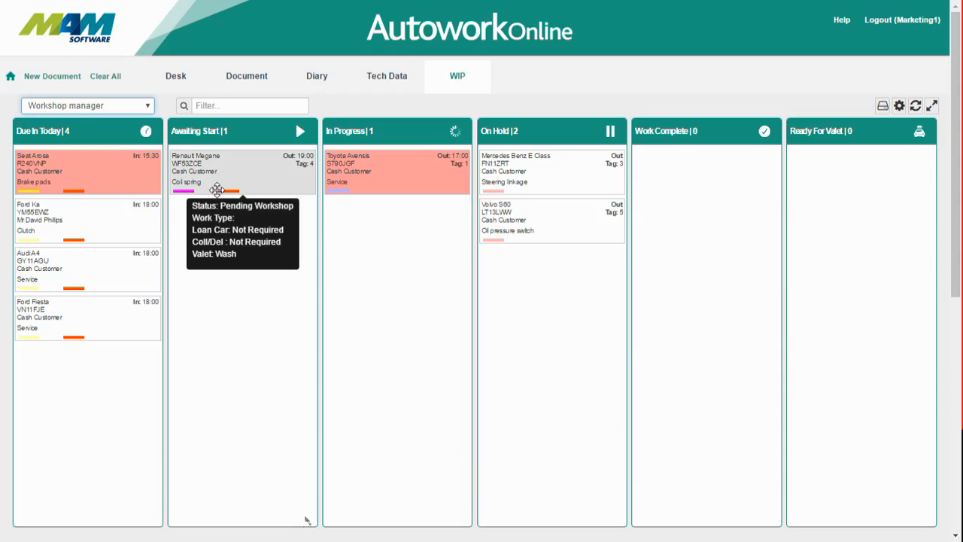
{"action": "mouse_move", "coordinate": [243, 175]}
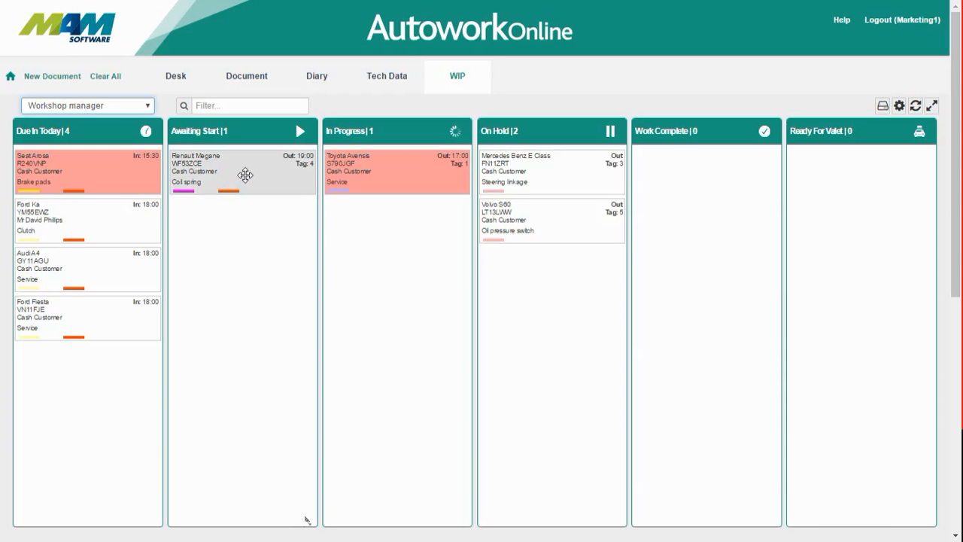
{"action": "left_click", "coordinate": [225, 171]}
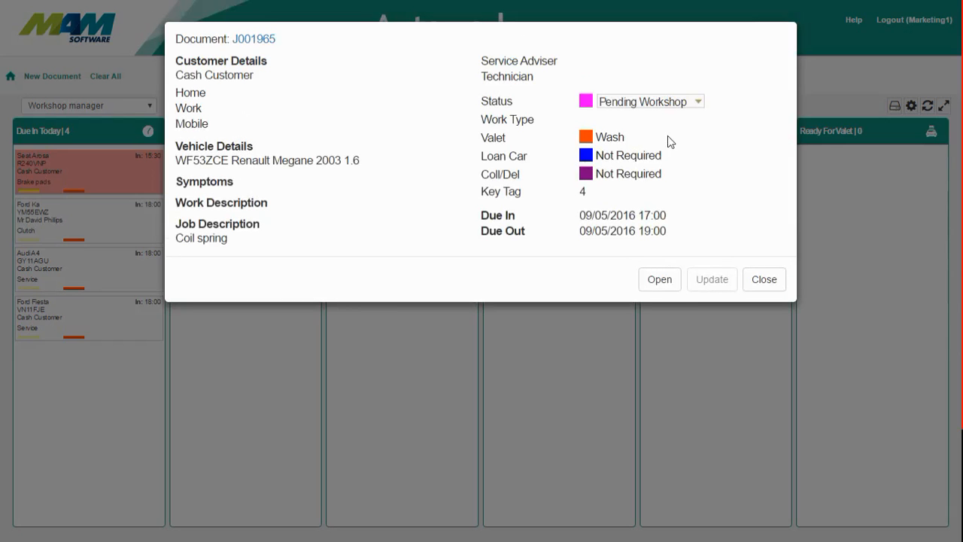
{"action": "mouse_move", "coordinate": [659, 279]}
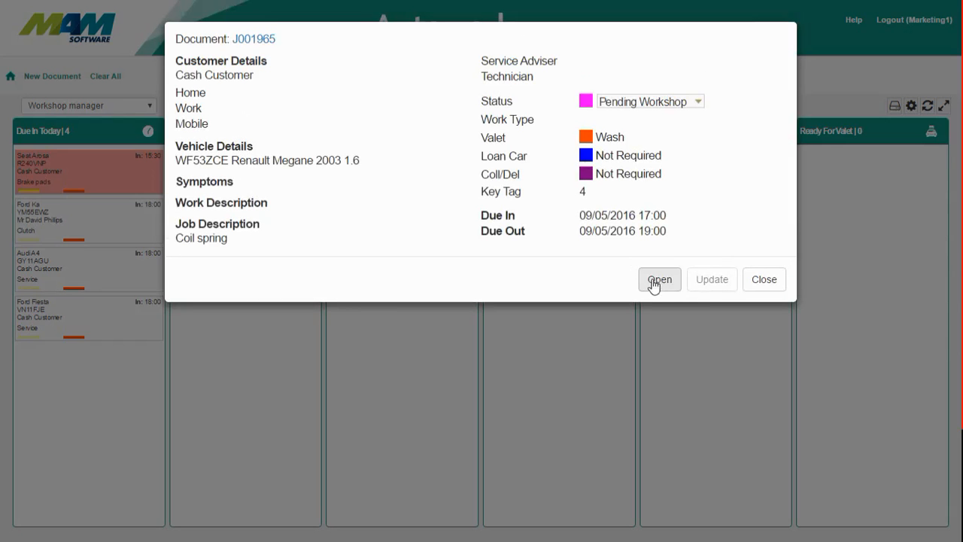
{"action": "left_click", "coordinate": [764, 278]}
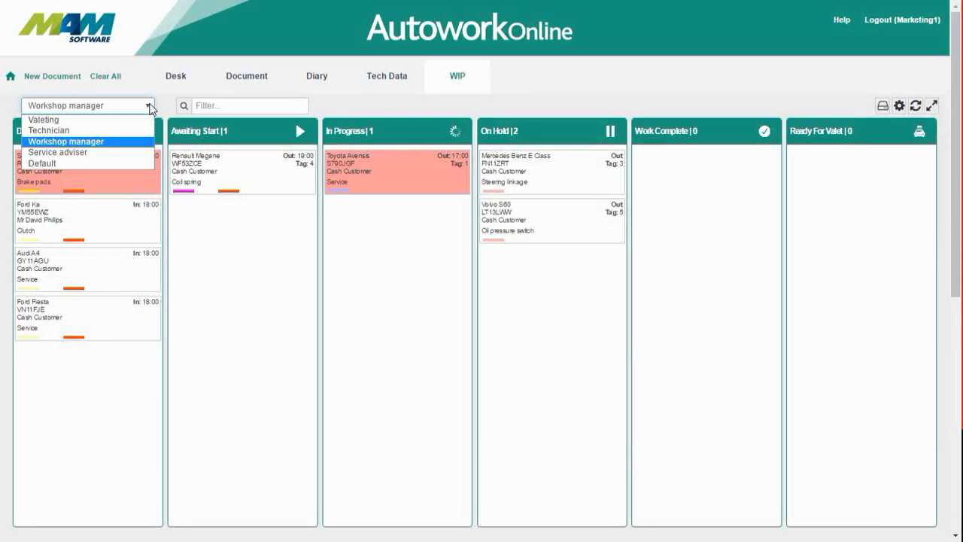
{"action": "mouse_move", "coordinate": [57, 152]}
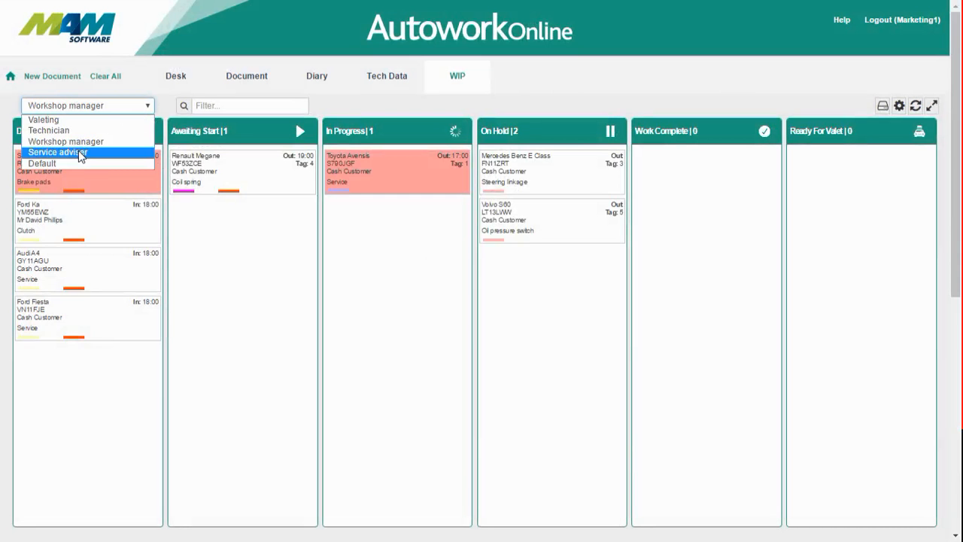
Select the Service adviser view for the WIP board
{"action": "left_click", "coordinate": [58, 152]}
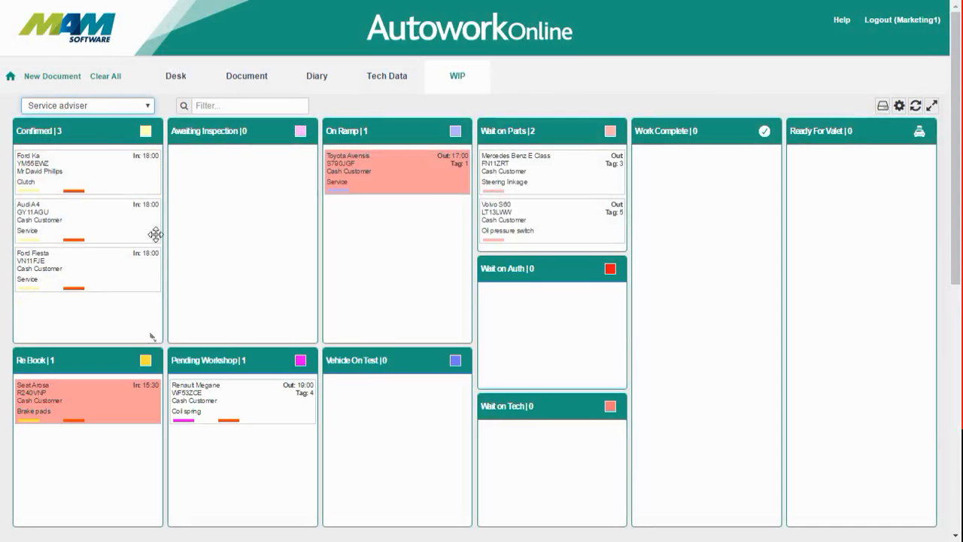
{"action": "mouse_move", "coordinate": [131, 289]}
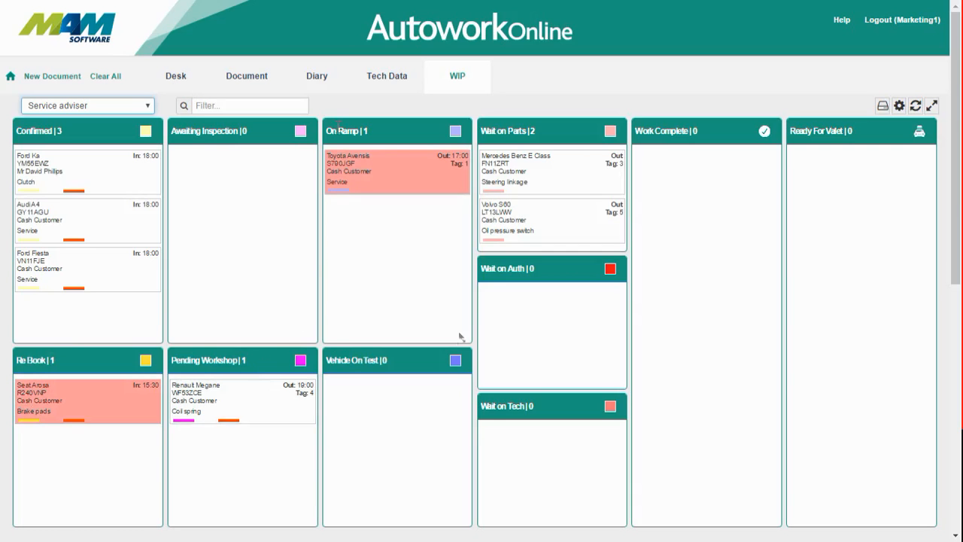
{"action": "mouse_move", "coordinate": [615, 244]}
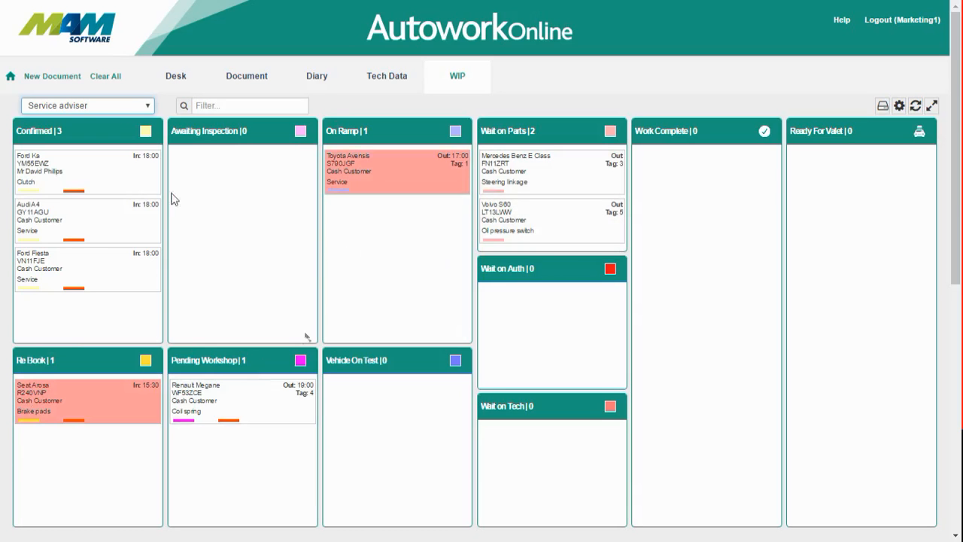
Select the Technician view for the WIP board from the view dropdown
{"action": "left_click", "coordinate": [88, 105]}
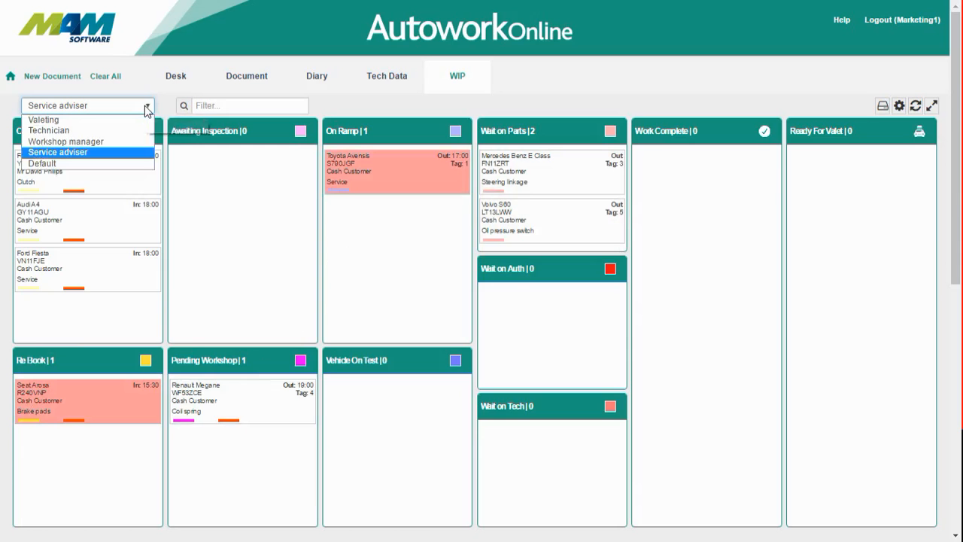
{"action": "mouse_move", "coordinate": [148, 112]}
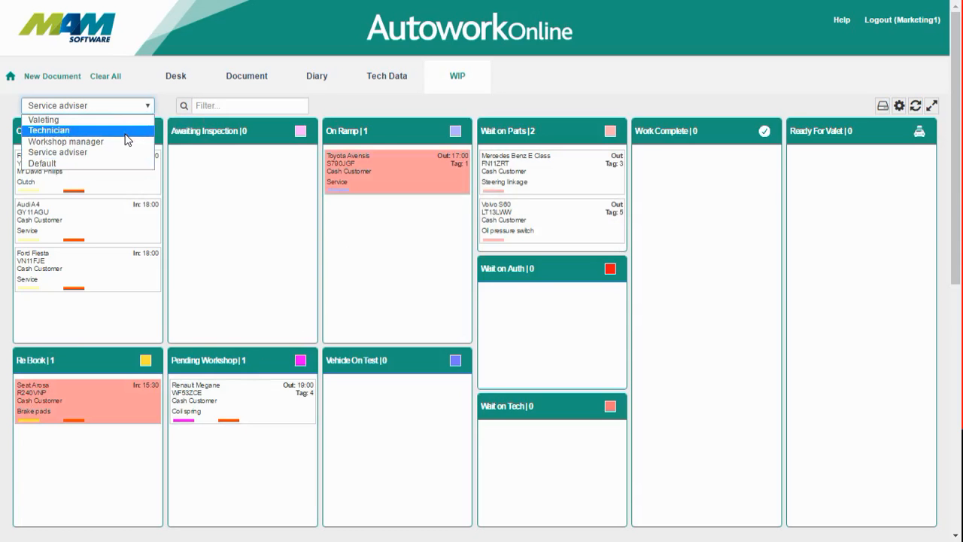
{"action": "left_click", "coordinate": [48, 129]}
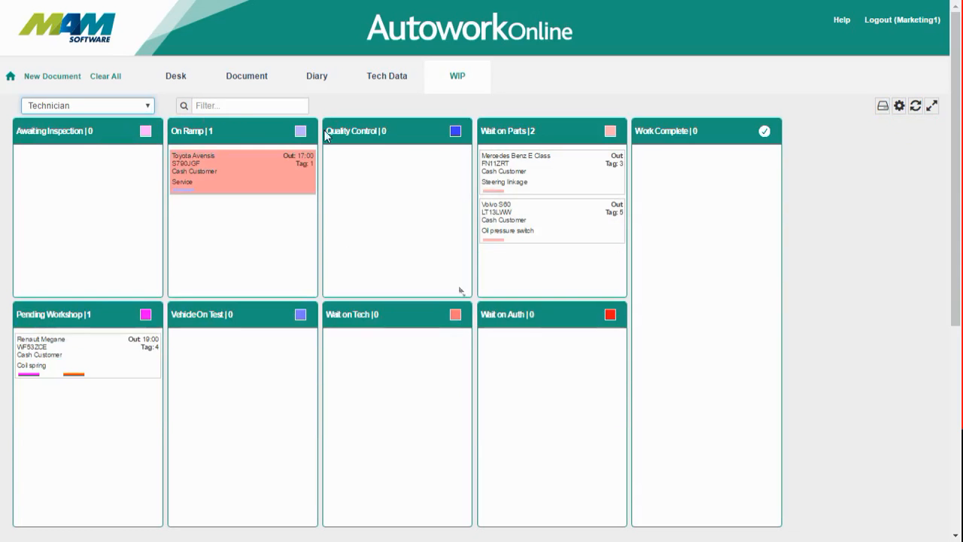
{"action": "mouse_move", "coordinate": [358, 105]}
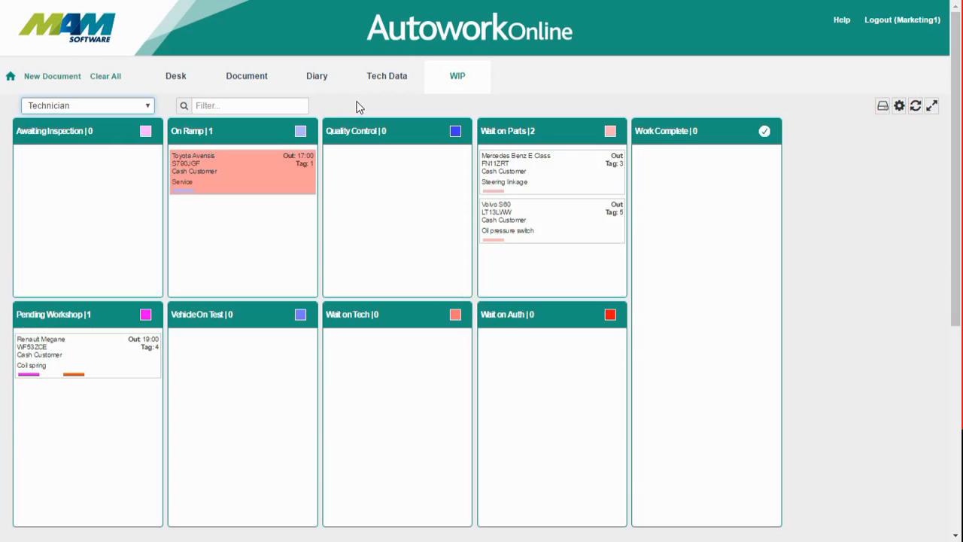
{"action": "mouse_move", "coordinate": [340, 112]}
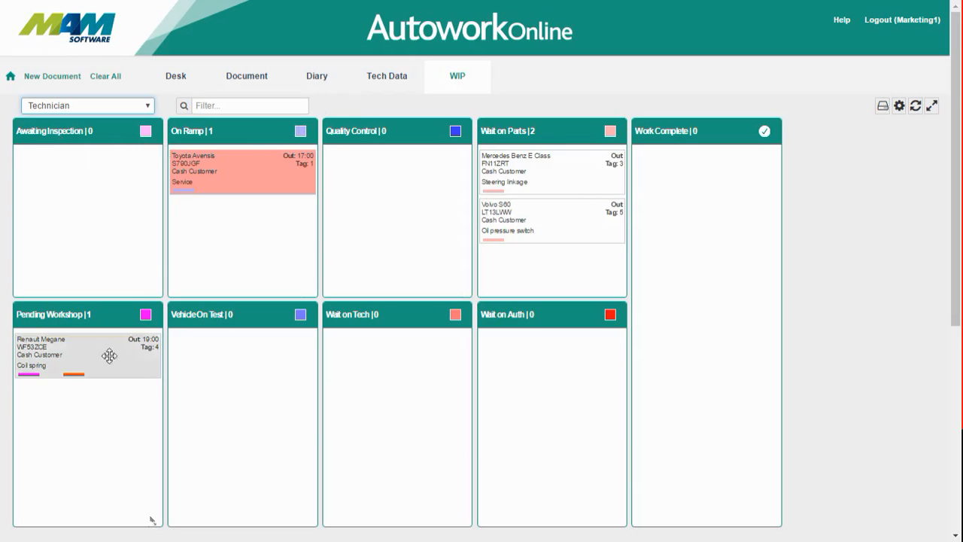
{"action": "mouse_move", "coordinate": [138, 113]}
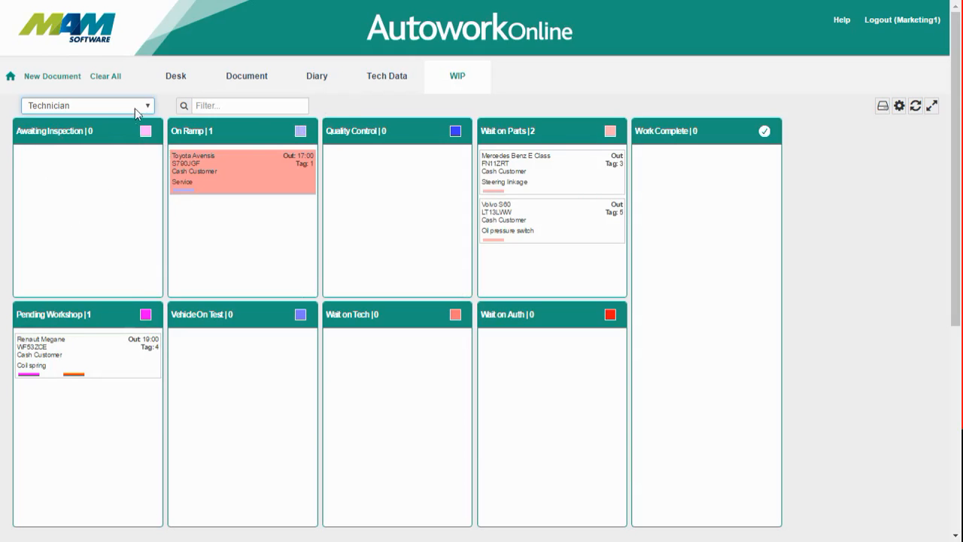
Show the board view options while the Valeting view is active
{"action": "left_click", "coordinate": [87, 105]}
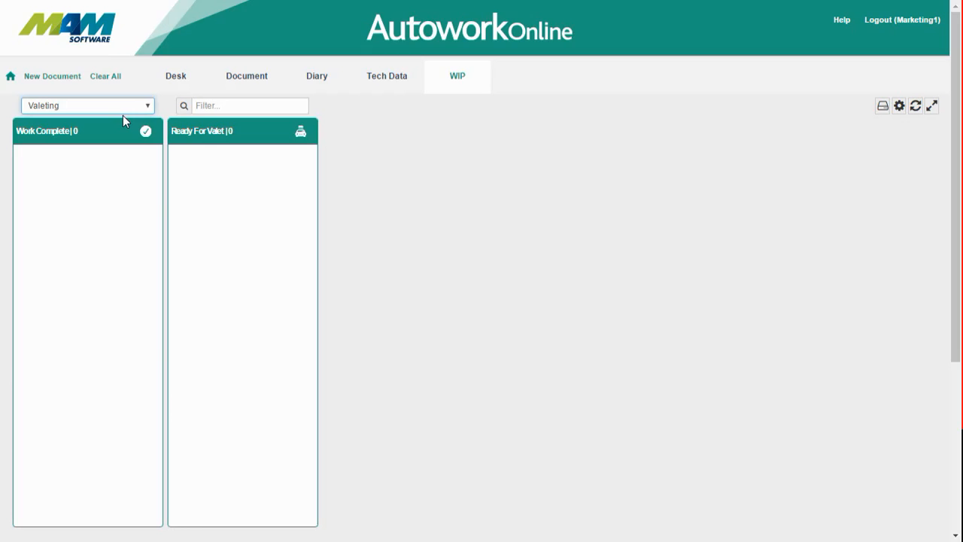
{"action": "mouse_move", "coordinate": [258, 244]}
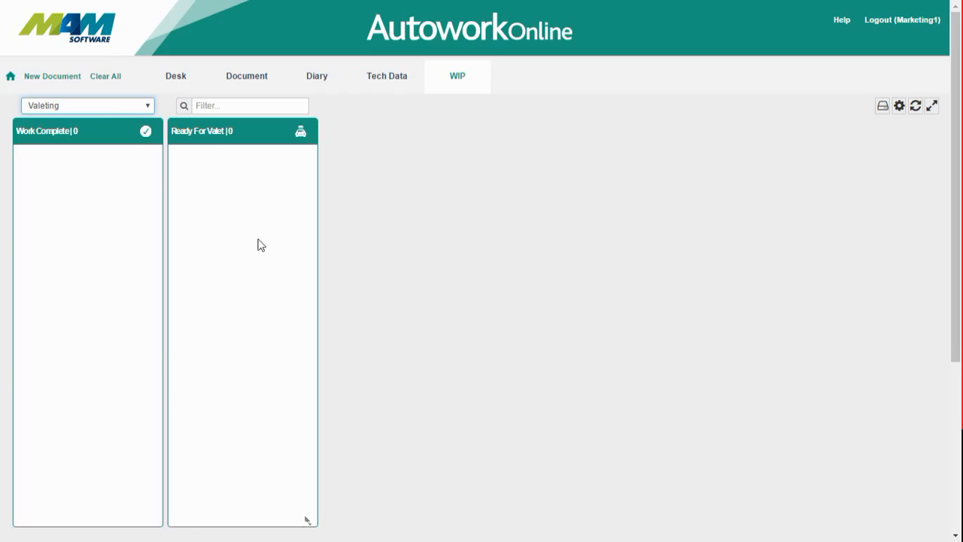
{"action": "mouse_move", "coordinate": [262, 160]}
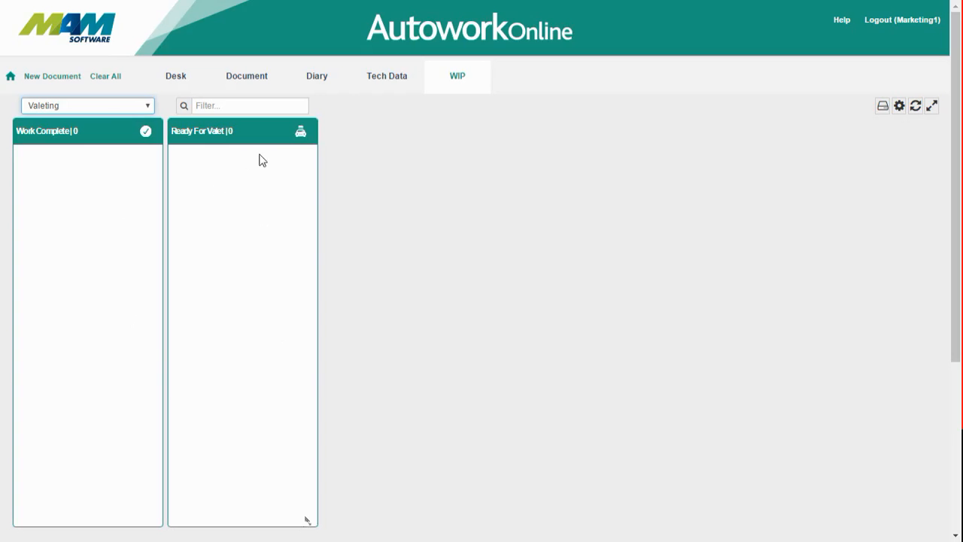
{"action": "left_click", "coordinate": [87, 105]}
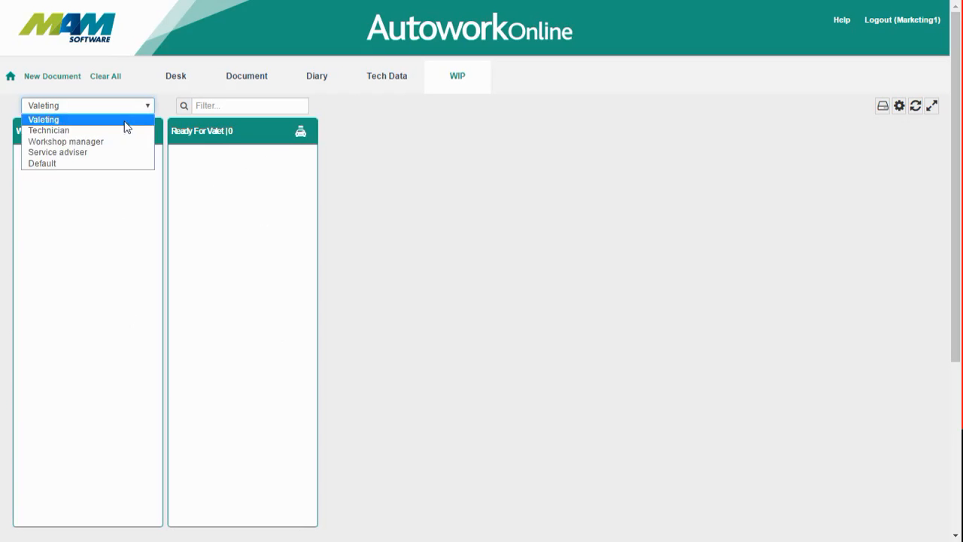
{"action": "mouse_move", "coordinate": [57, 152]}
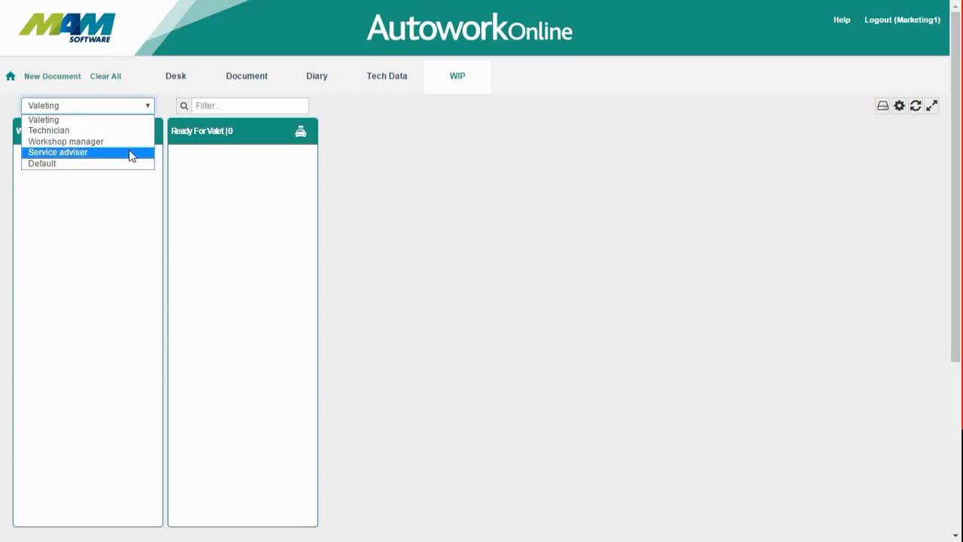
On the Service adviser view, move the Audi A4 job from Confirmed to Awaiting Inspection
{"action": "left_click", "coordinate": [57, 152]}
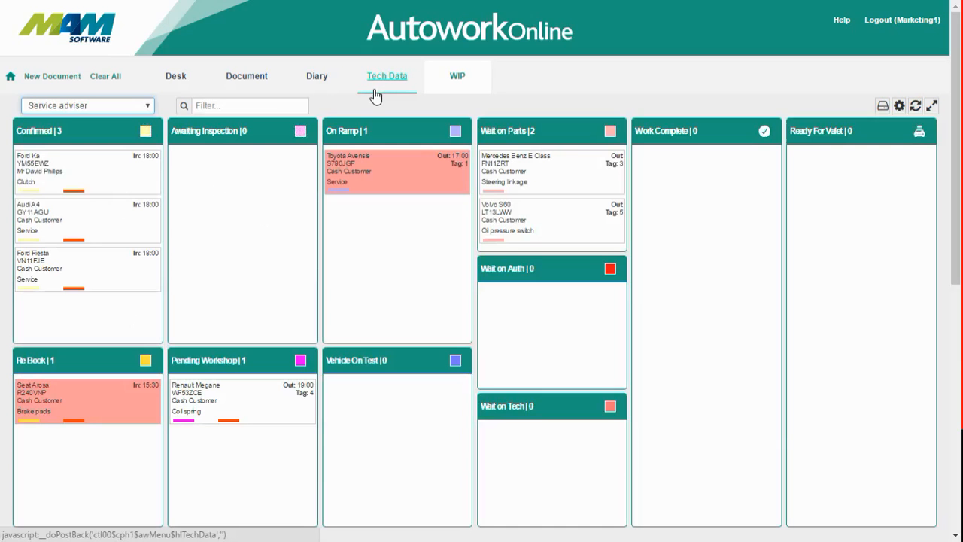
{"action": "mouse_move", "coordinate": [373, 96]}
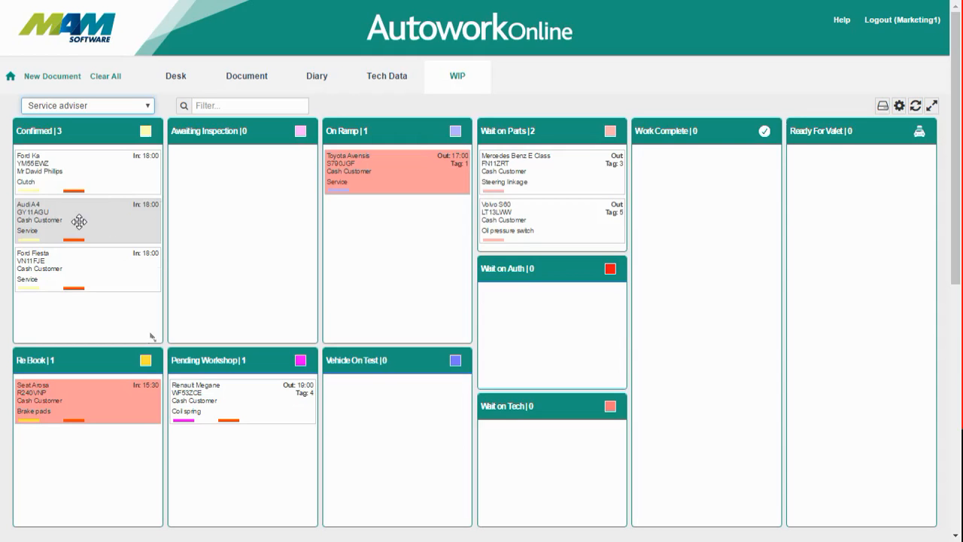
{"action": "left_click_drag", "start_coordinate": [78, 221], "coordinate": [242, 160]}
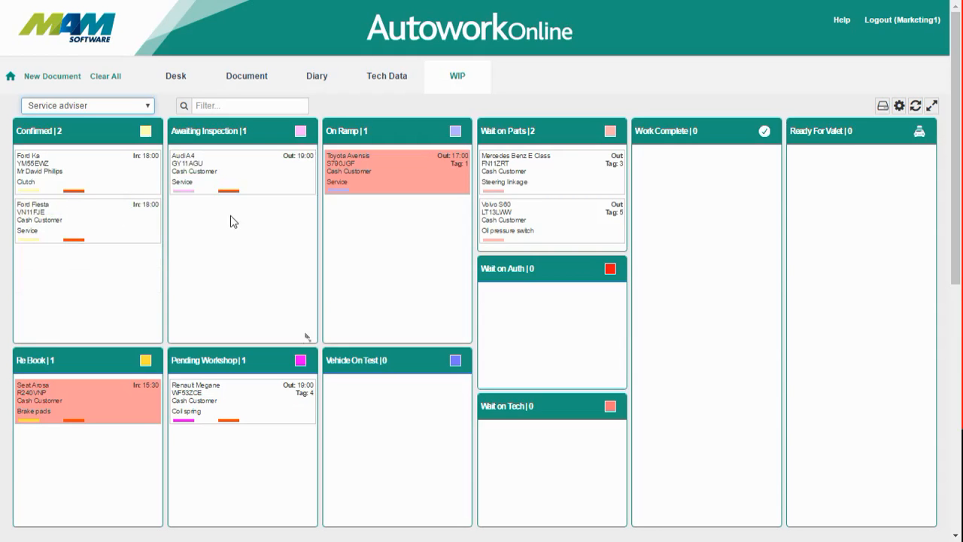
{"action": "mouse_move", "coordinate": [227, 221]}
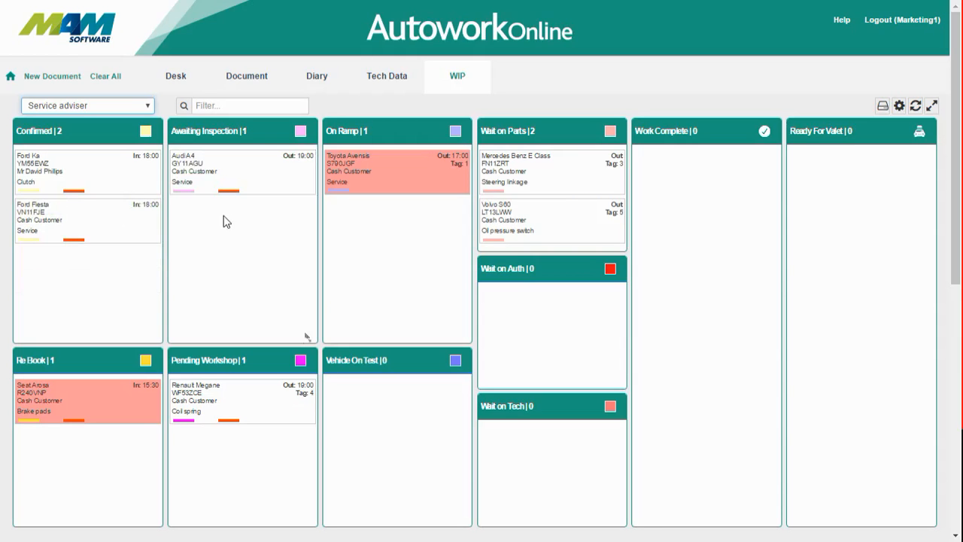
{"action": "mouse_move", "coordinate": [240, 219]}
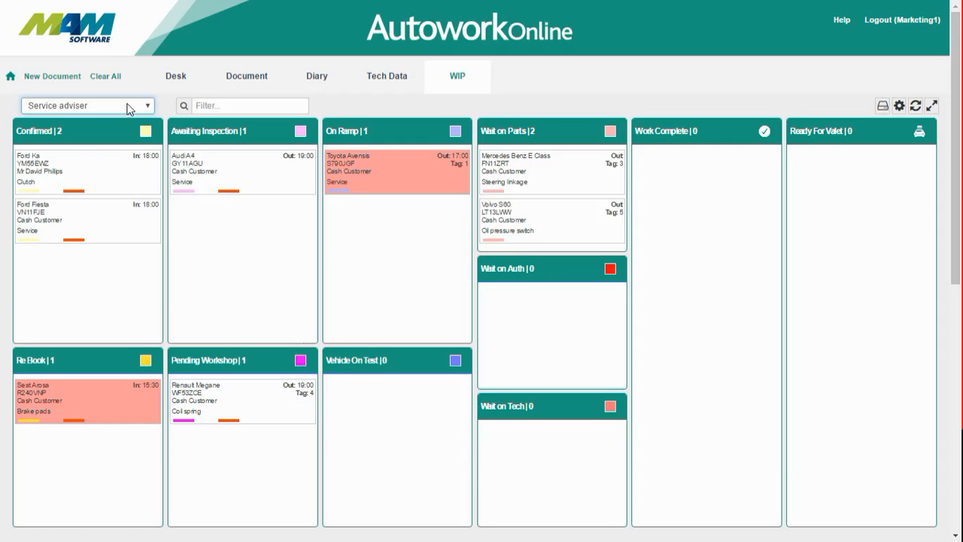
On the Technician view, move the Audi A4 job from Awaiting Inspection to On Ramp
{"action": "left_click", "coordinate": [87, 106]}
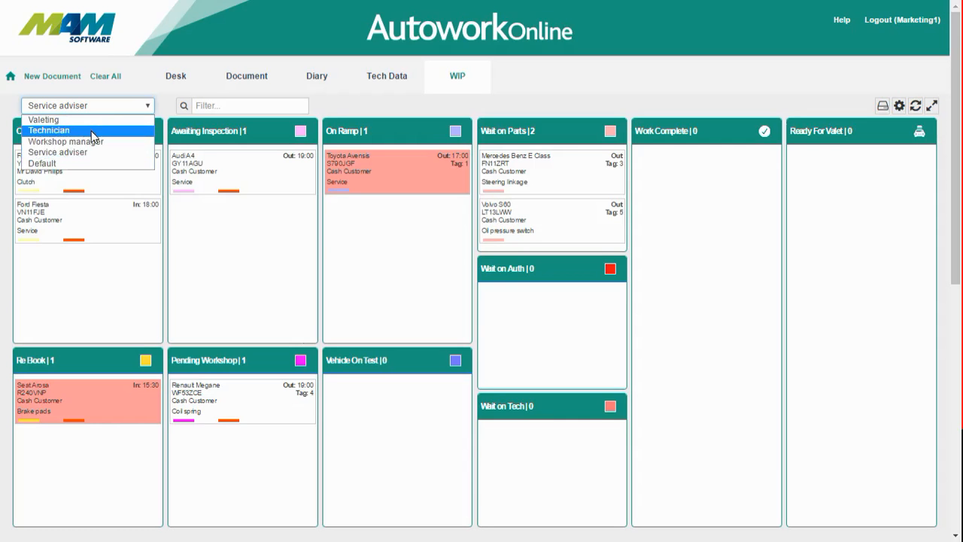
{"action": "left_click", "coordinate": [49, 130]}
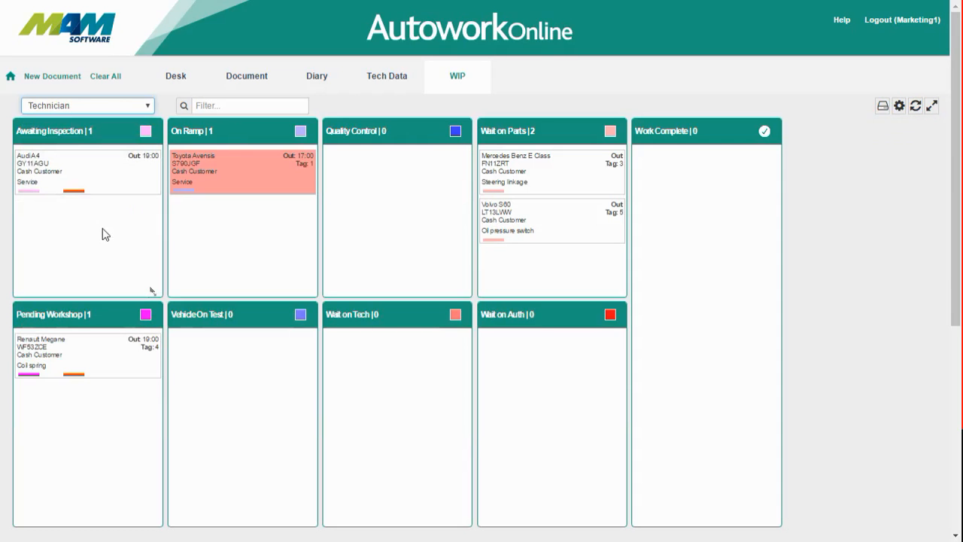
{"action": "mouse_move", "coordinate": [112, 228]}
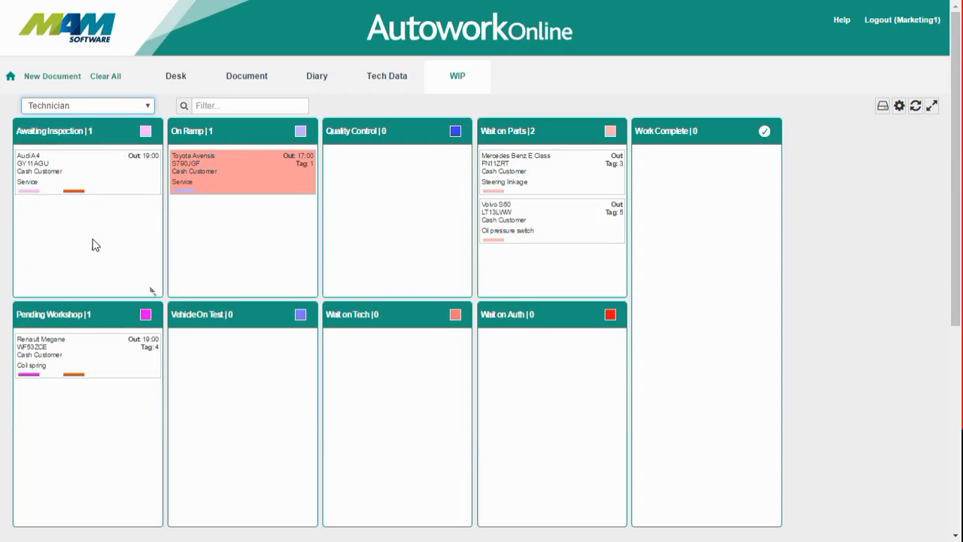
{"action": "mouse_move", "coordinate": [102, 238]}
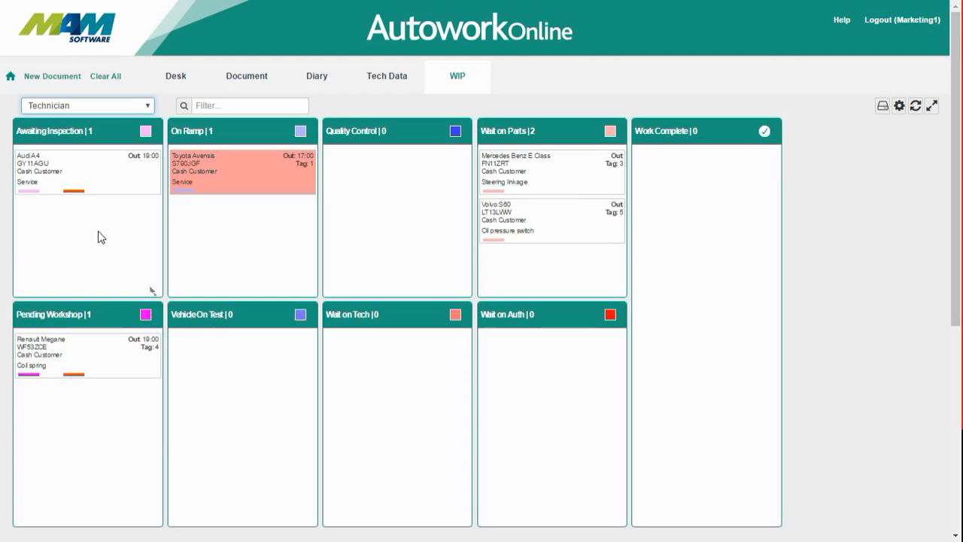
{"action": "mouse_move", "coordinate": [107, 223]}
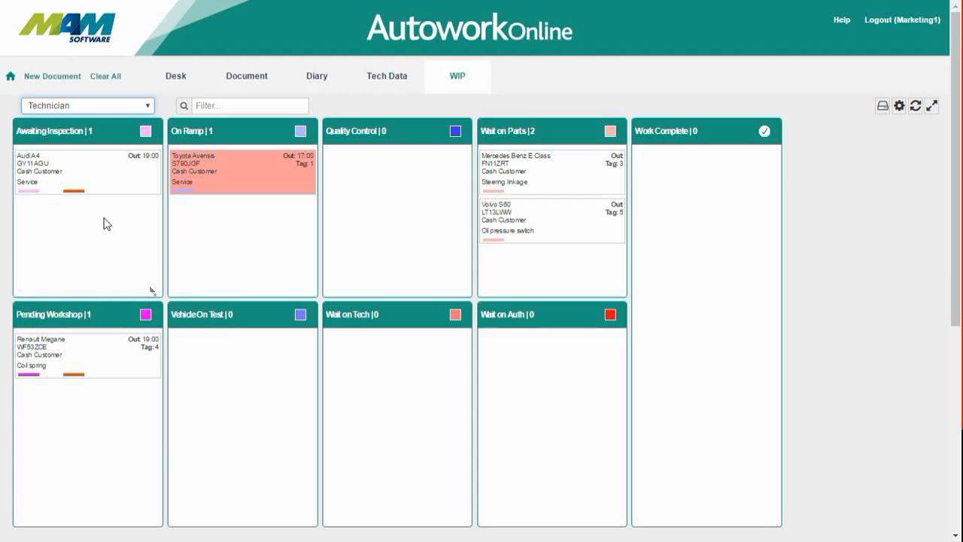
{"action": "mouse_move", "coordinate": [97, 175]}
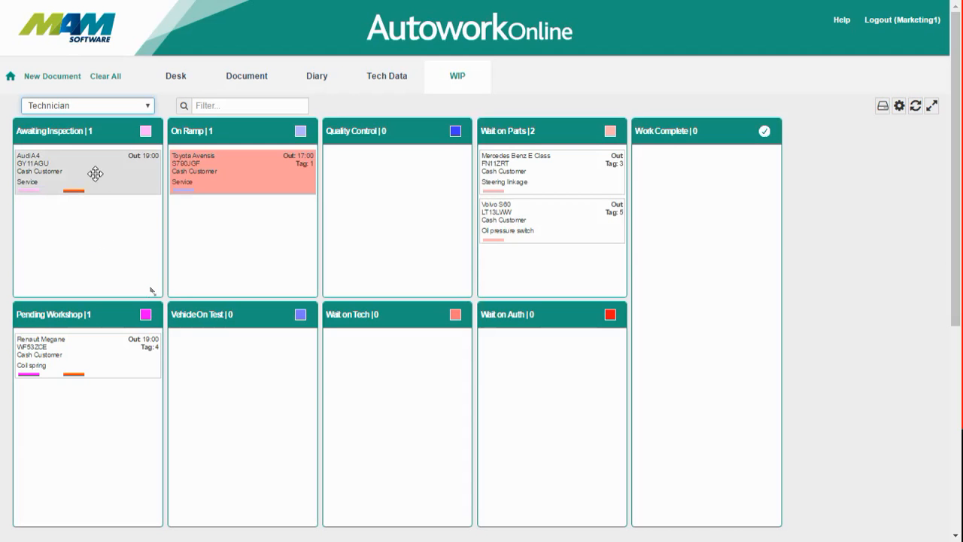
{"action": "left_click_drag", "start_coordinate": [96, 173], "coordinate": [121, 195]}
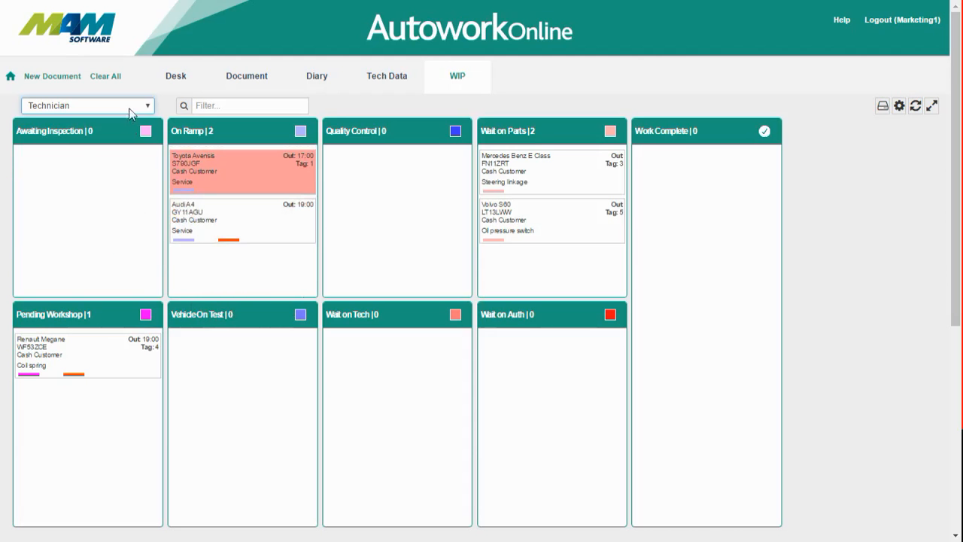
On the Service adviser view, show the summary of the Audi A4 job sitting On Ramp
{"action": "left_click", "coordinate": [88, 105]}
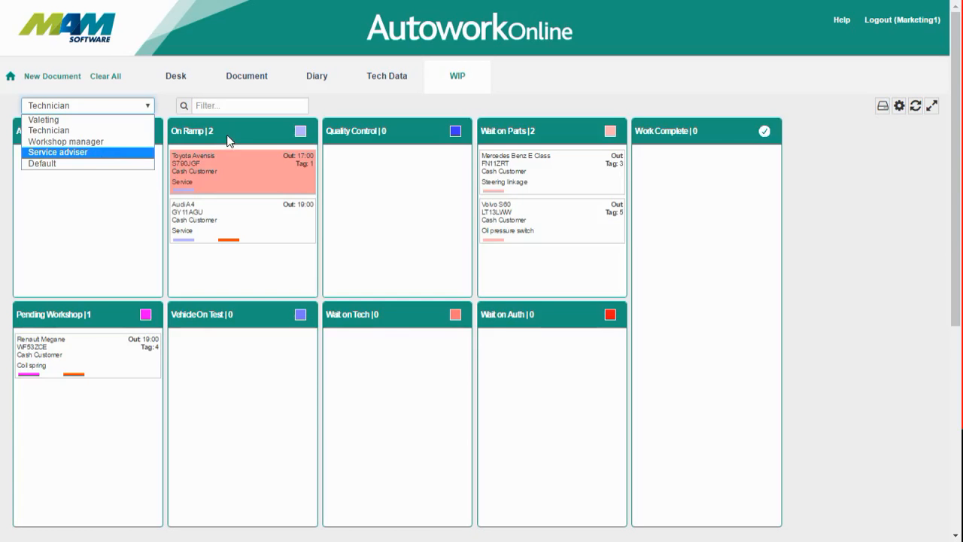
{"action": "left_click", "coordinate": [57, 152]}
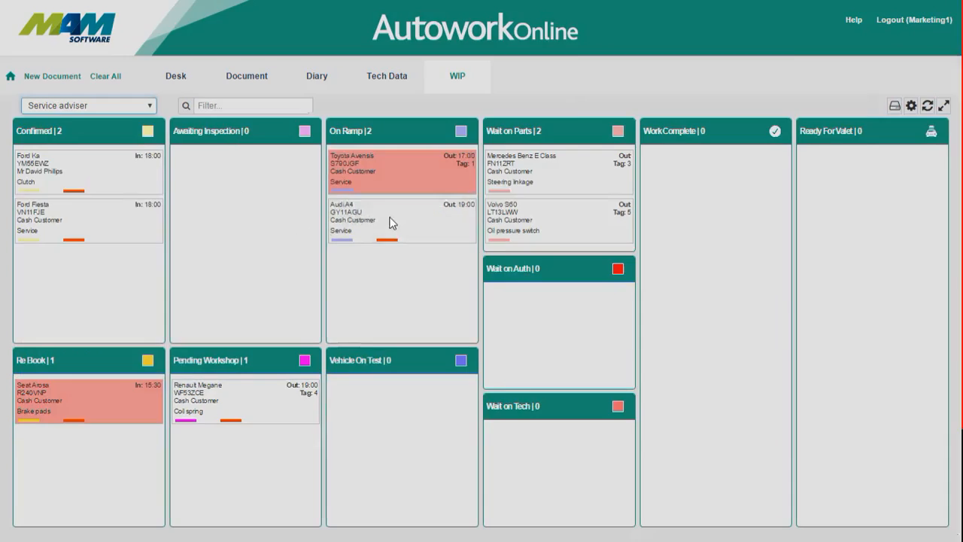
{"action": "left_click", "coordinate": [388, 218]}
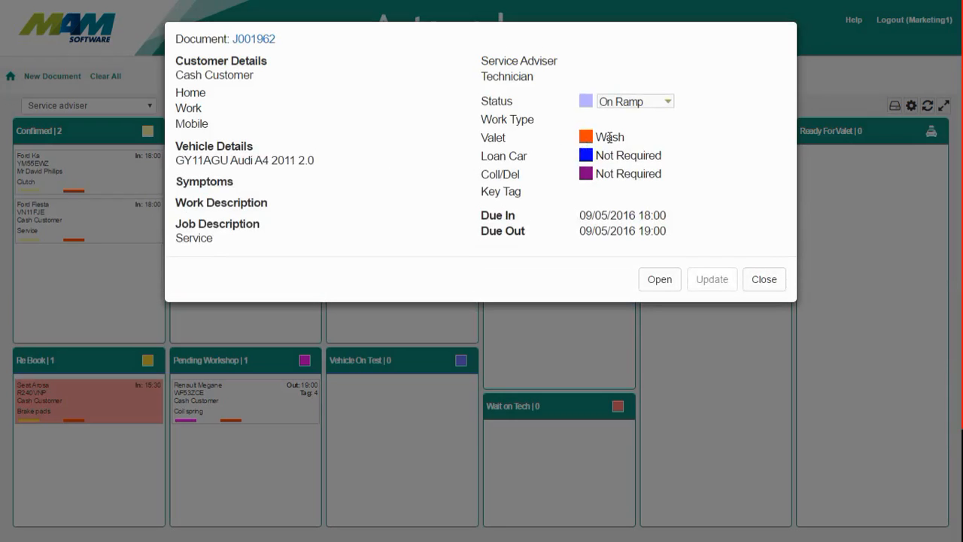
{"action": "mouse_move", "coordinate": [568, 158]}
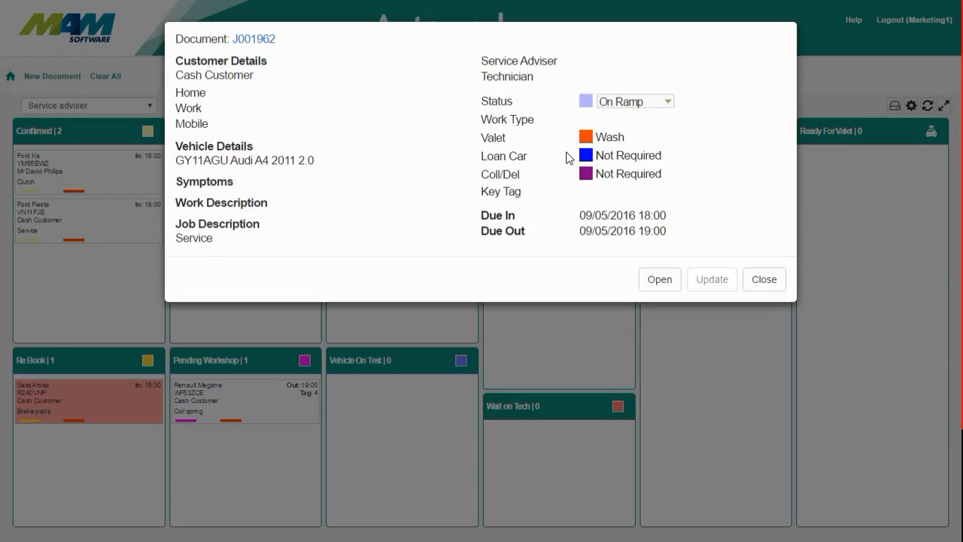
Open the full Audi A4 job J001962 from its summary, then return to the WIP board
{"action": "left_click", "coordinate": [658, 279]}
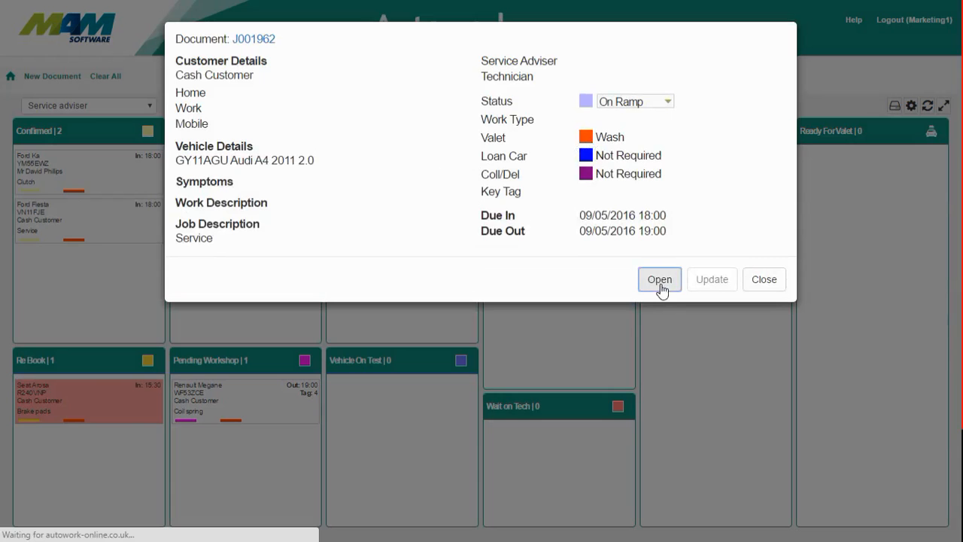
{"action": "left_click", "coordinate": [659, 278]}
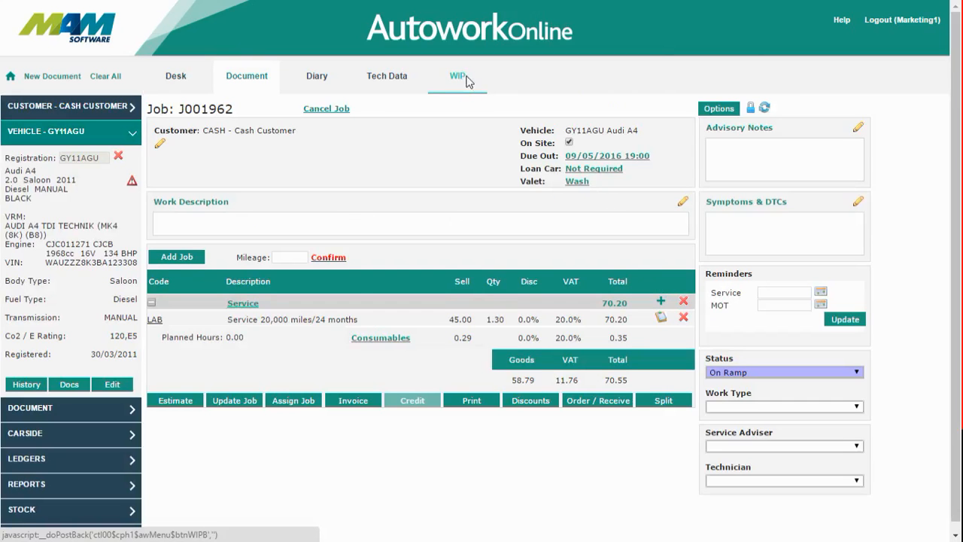
{"action": "left_click", "coordinate": [457, 75]}
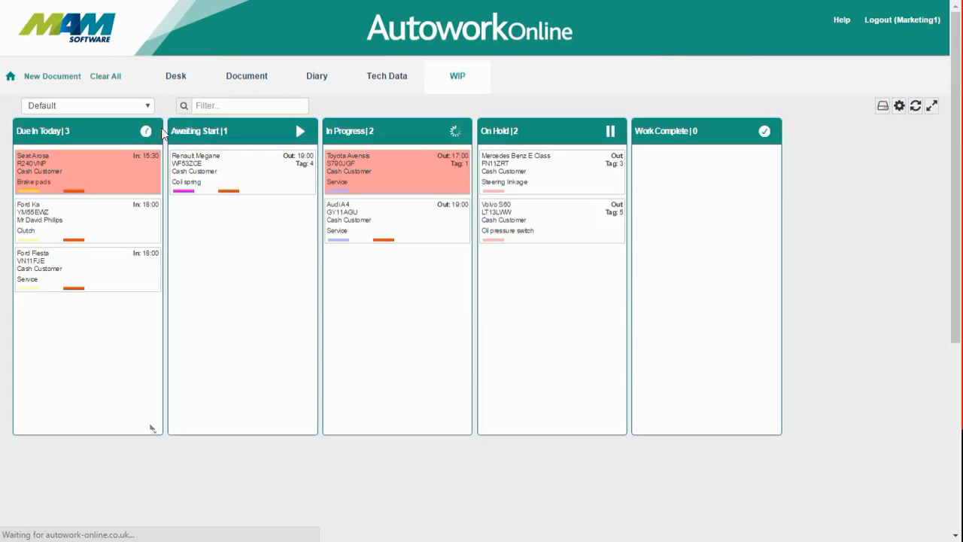
On the Technician view, move the Audi A4 through Quality Control into Work Complete
{"action": "left_click", "coordinate": [87, 105]}
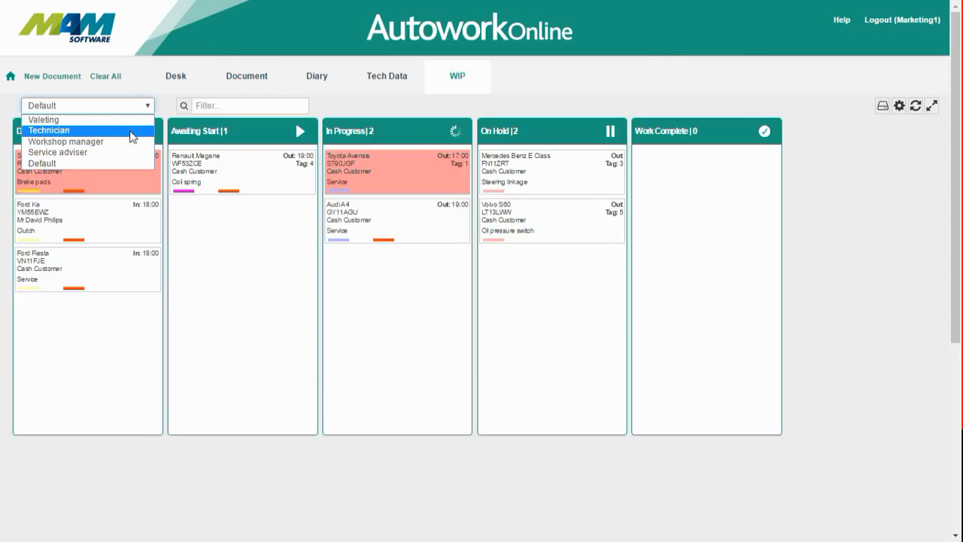
{"action": "left_click", "coordinate": [48, 130]}
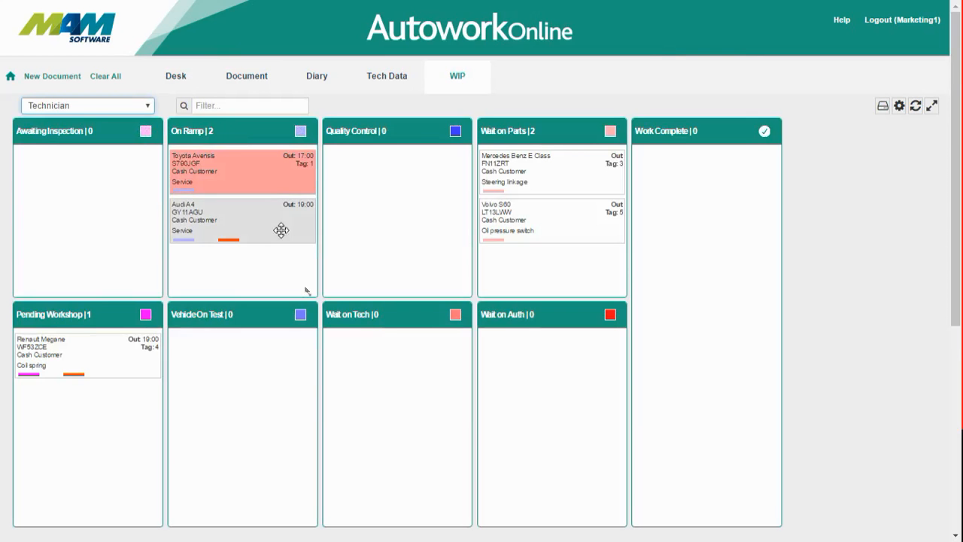
{"action": "mouse_move", "coordinate": [259, 229]}
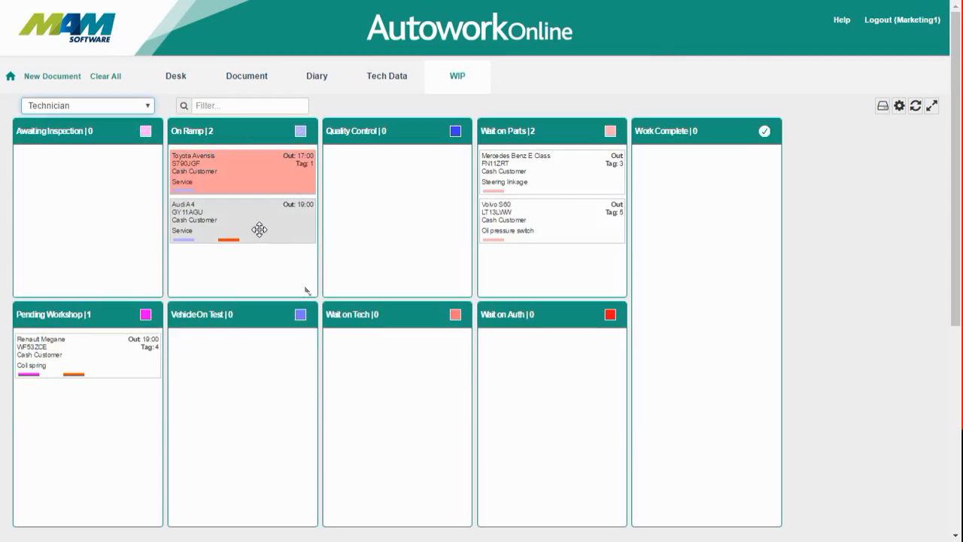
{"action": "mouse_move", "coordinate": [257, 225]}
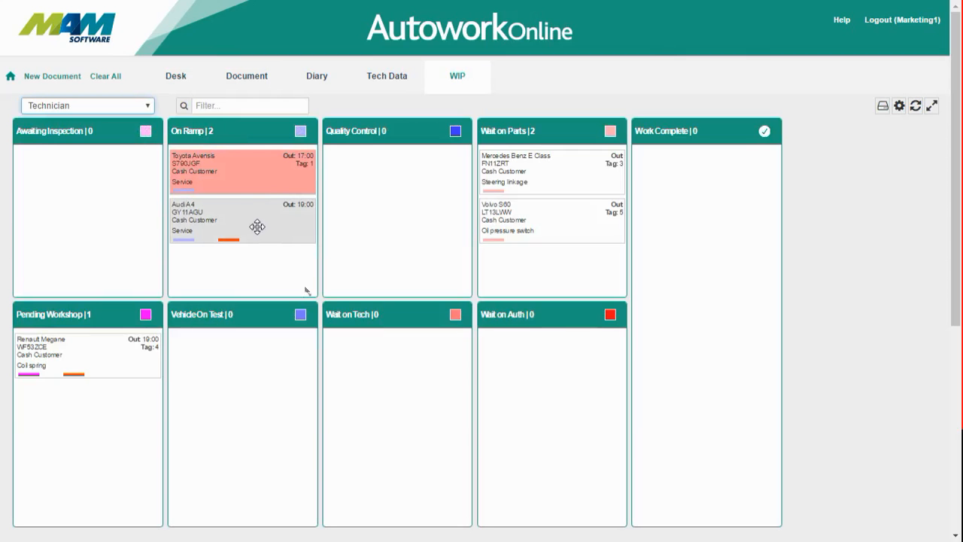
{"action": "left_click_drag", "start_coordinate": [241, 219], "coordinate": [395, 172]}
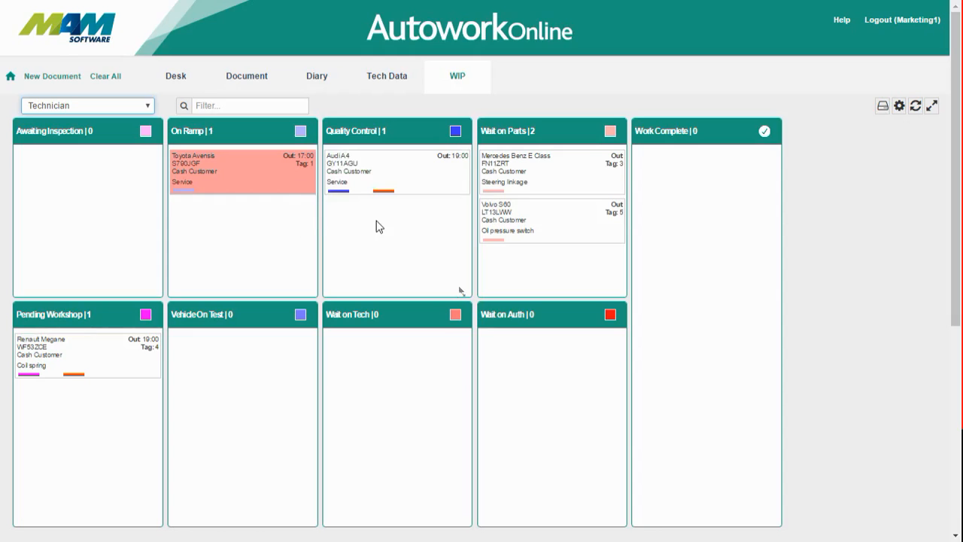
{"action": "mouse_move", "coordinate": [392, 220]}
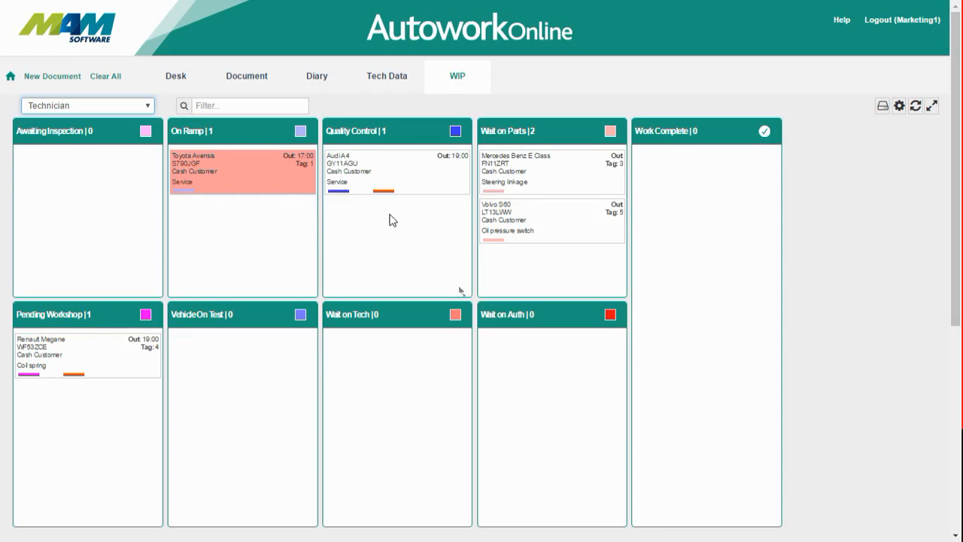
{"action": "mouse_move", "coordinate": [397, 220]}
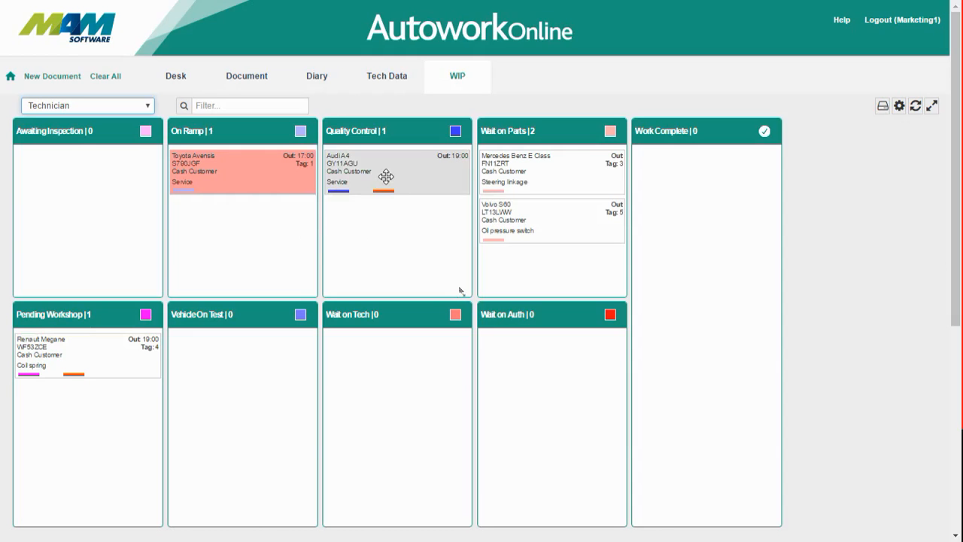
{"action": "left_click_drag", "start_coordinate": [397, 171], "coordinate": [705, 160]}
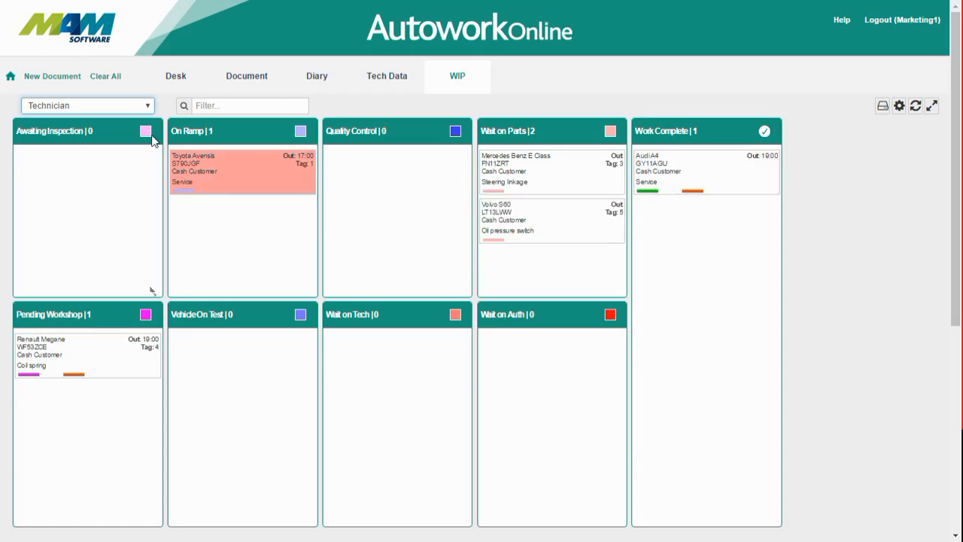
On the Service adviser view, book the completed Audi A4 off site, removing it from the board
{"action": "left_click", "coordinate": [88, 105]}
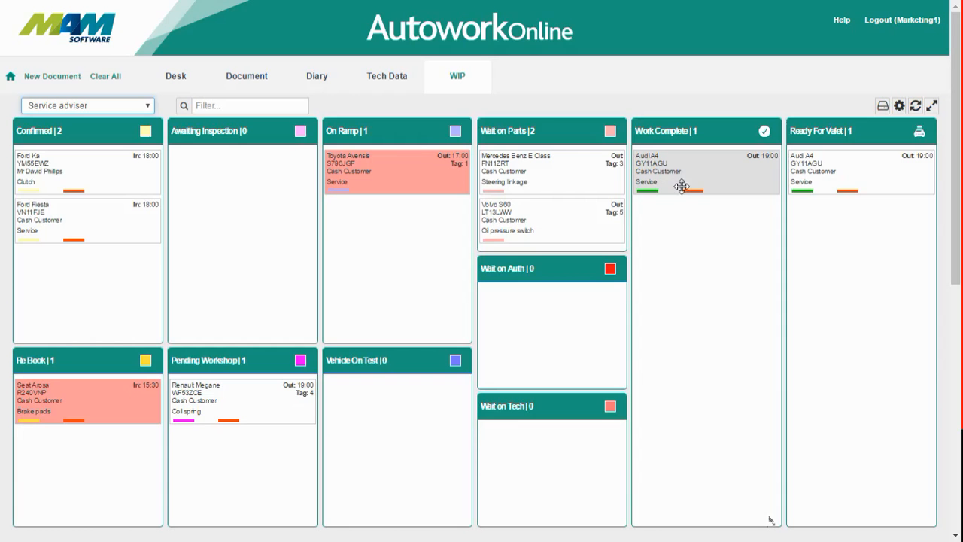
{"action": "mouse_move", "coordinate": [704, 178]}
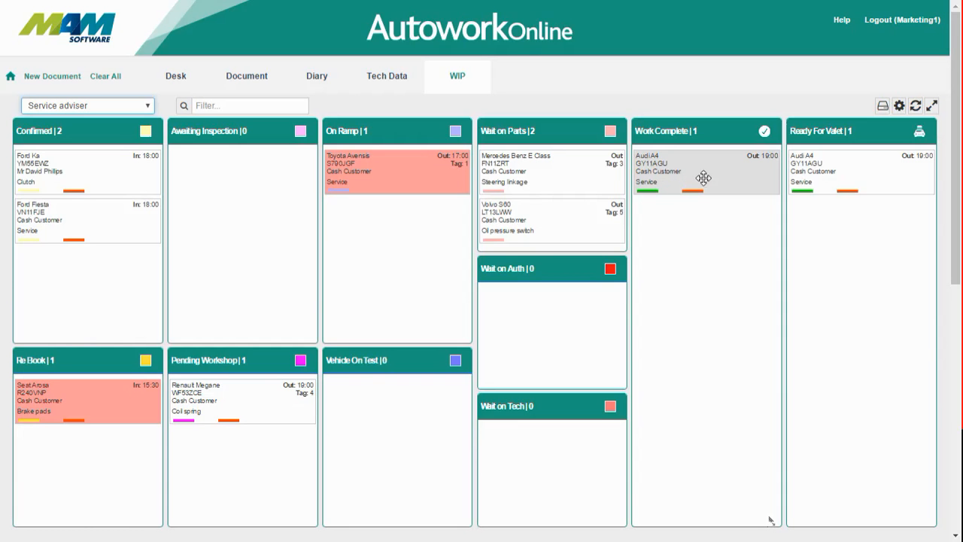
{"action": "left_click", "coordinate": [704, 172]}
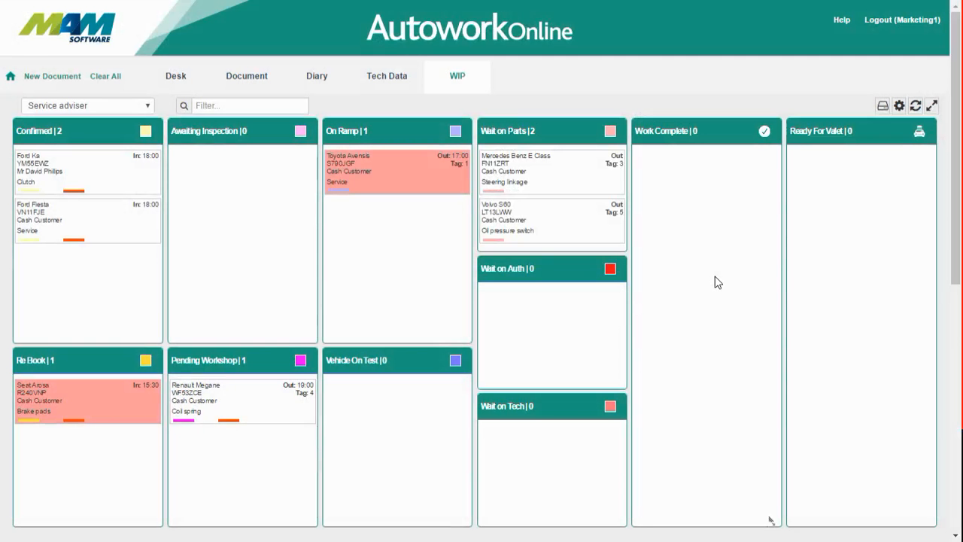
{"action": "mouse_move", "coordinate": [769, 197]}
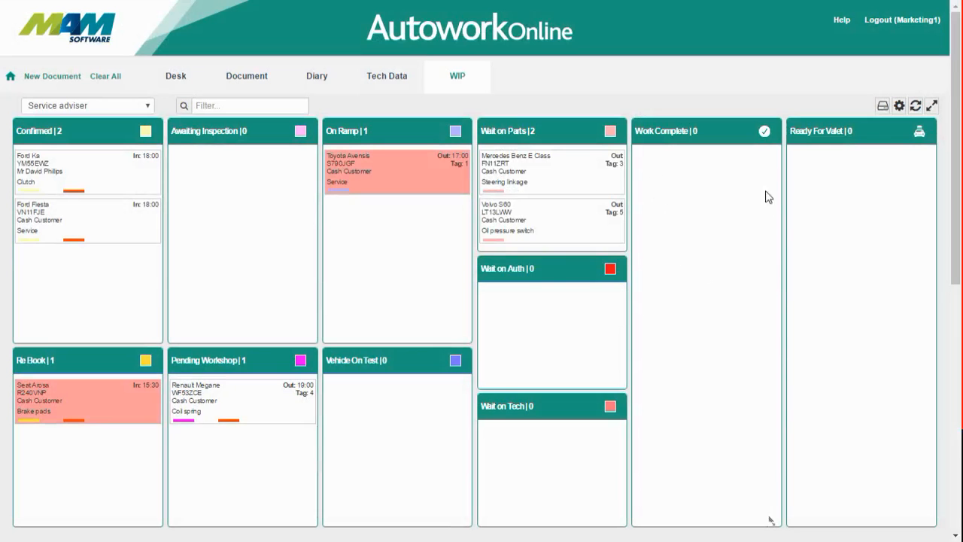
{"action": "mouse_move", "coordinate": [719, 188]}
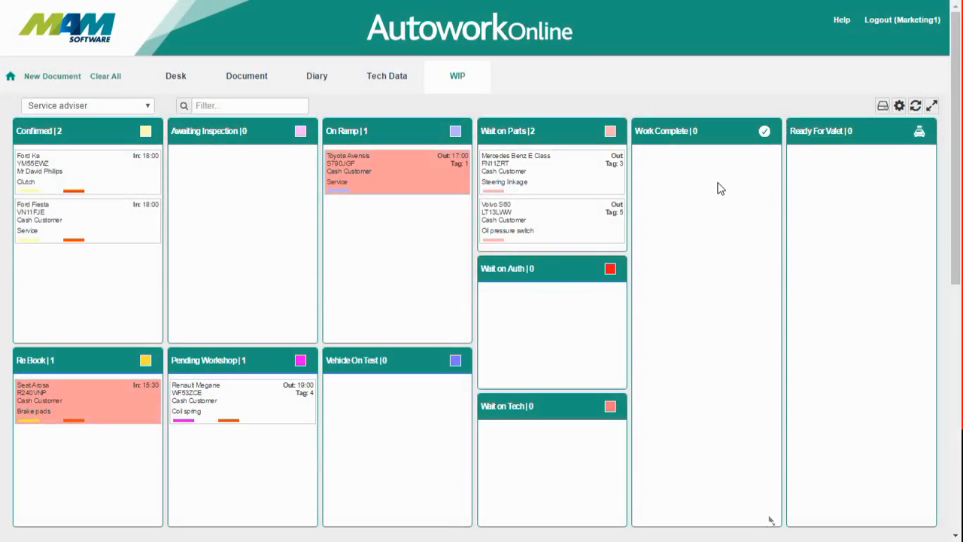
{"action": "mouse_move", "coordinate": [726, 177]}
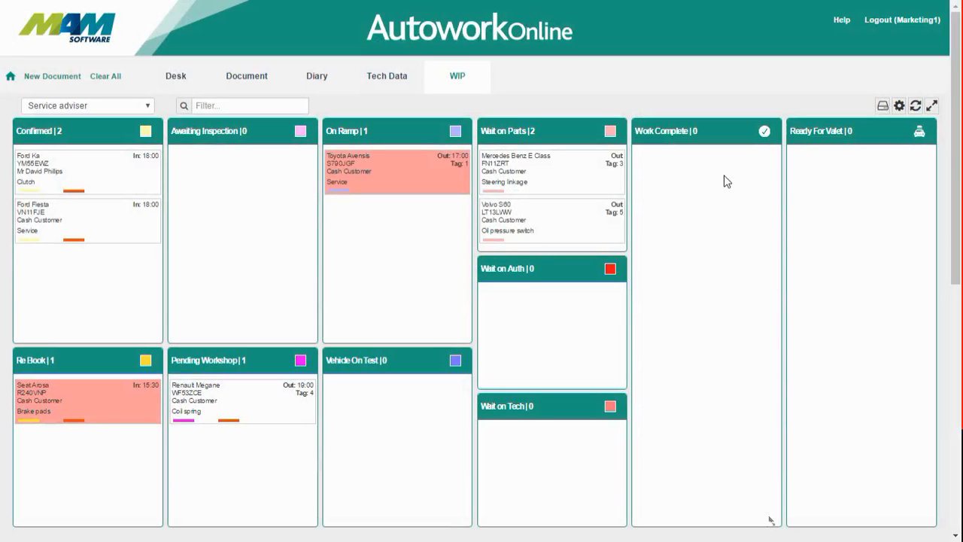
{"action": "mouse_move", "coordinate": [469, 289]}
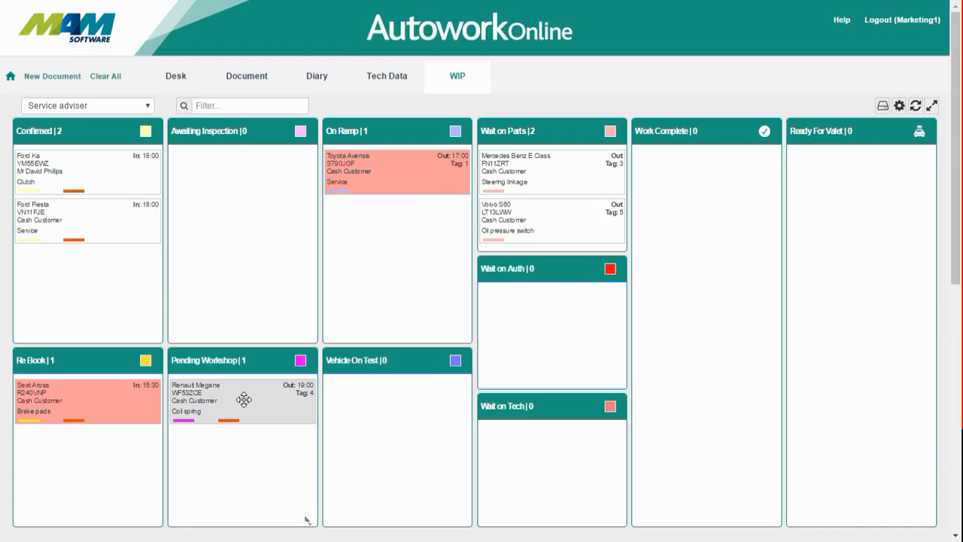
Move the Renault Megane card into Work Complete and switch the board to the Valeting view
{"action": "left_click_drag", "start_coordinate": [244, 400], "coordinate": [706, 160]}
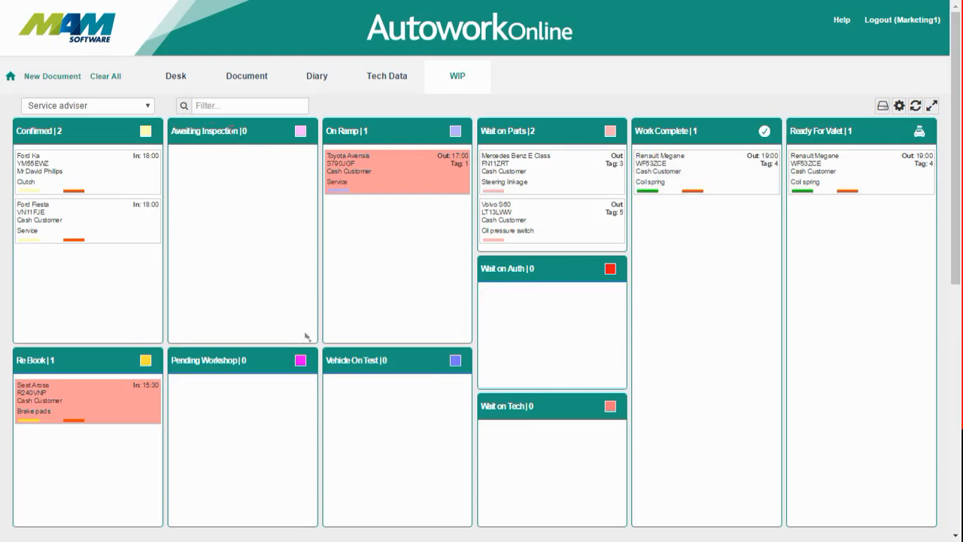
{"action": "left_click", "coordinate": [87, 105]}
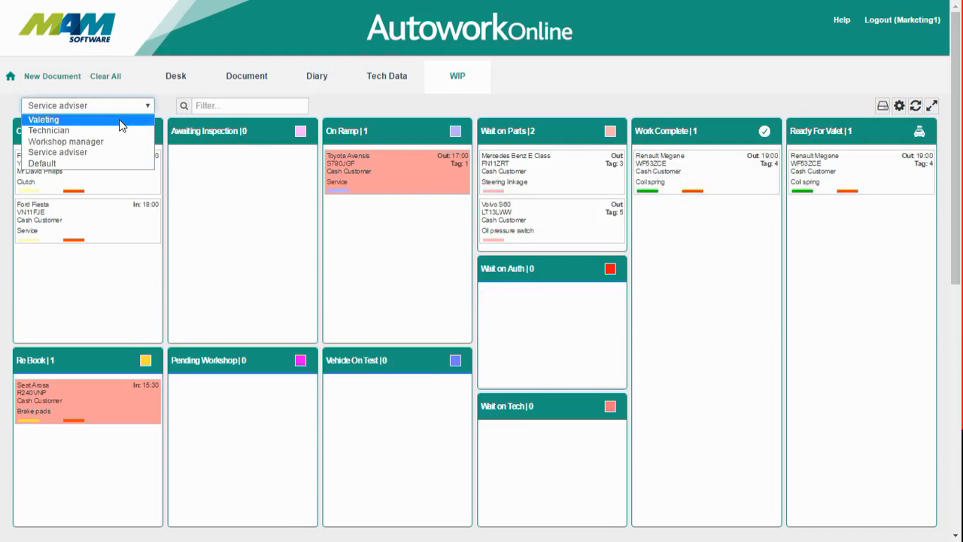
{"action": "left_click", "coordinate": [42, 119]}
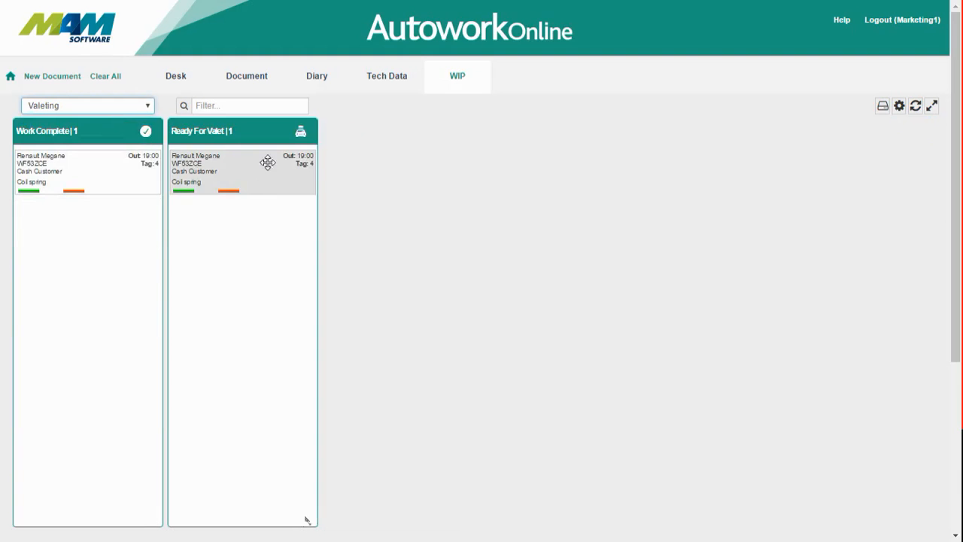
{"action": "mouse_move", "coordinate": [277, 175]}
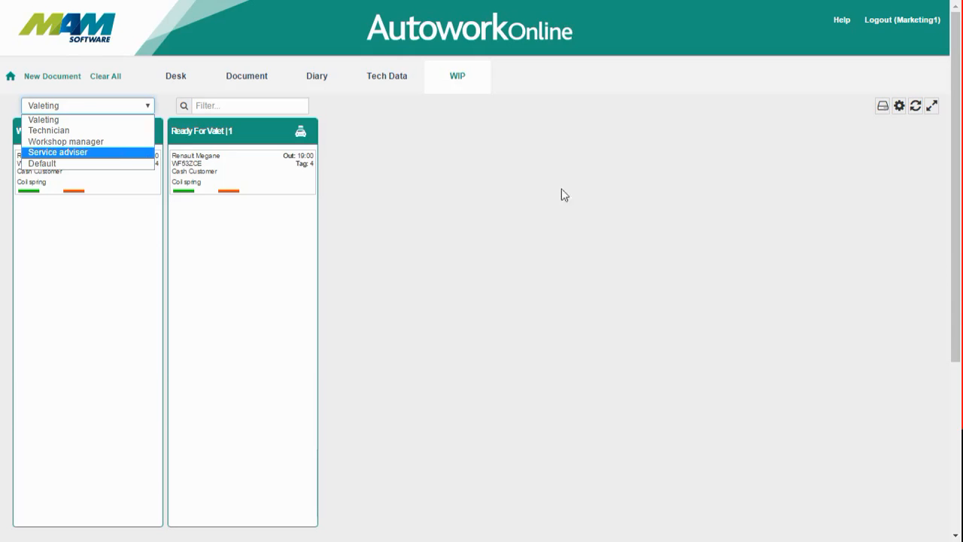
Back on the Service adviser view, mark the Renault Megane's valet complete from its job details
{"action": "left_click", "coordinate": [57, 152]}
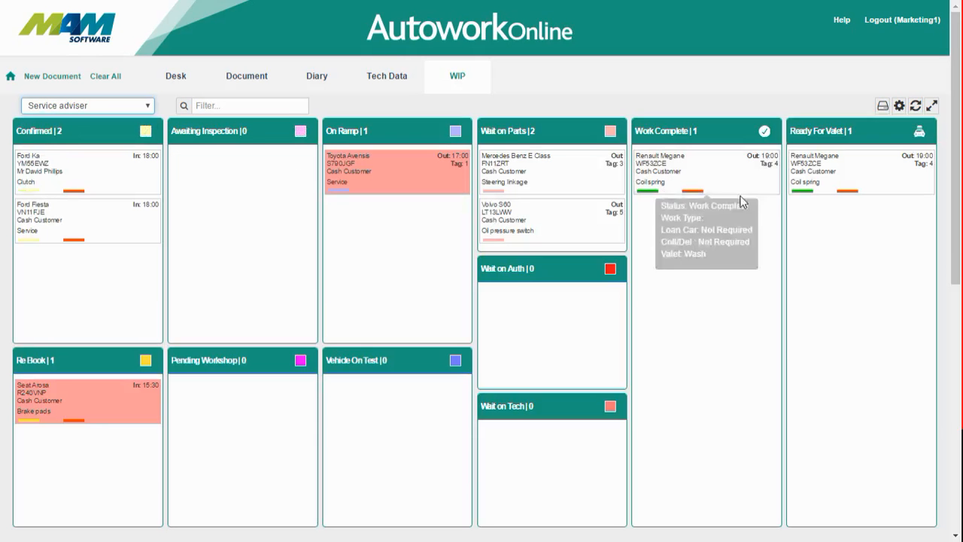
{"action": "mouse_move", "coordinate": [860, 175]}
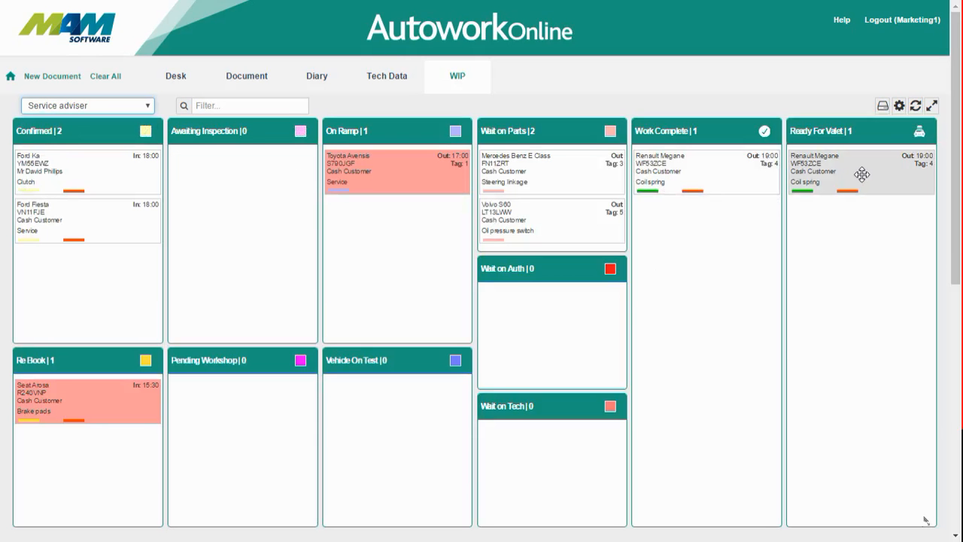
{"action": "left_click", "coordinate": [860, 172]}
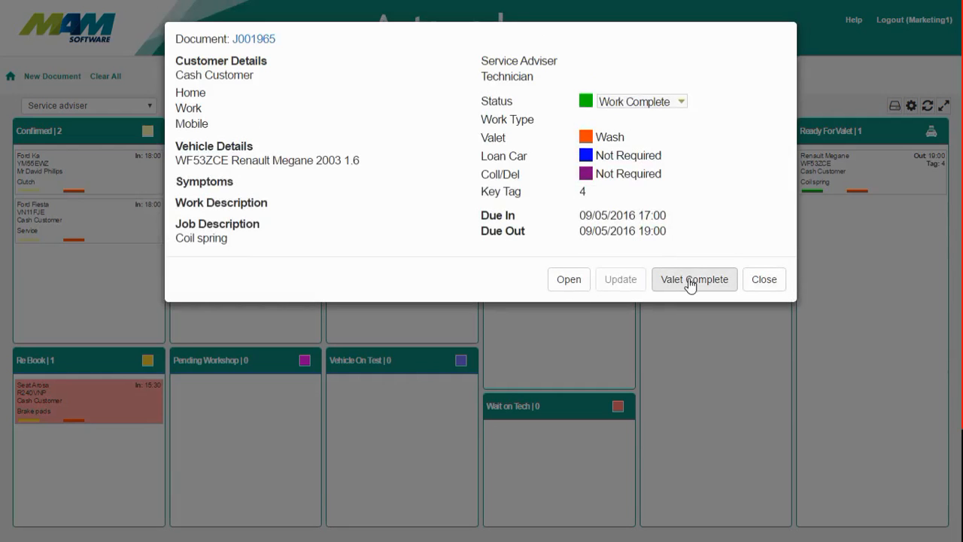
{"action": "left_click", "coordinate": [693, 278]}
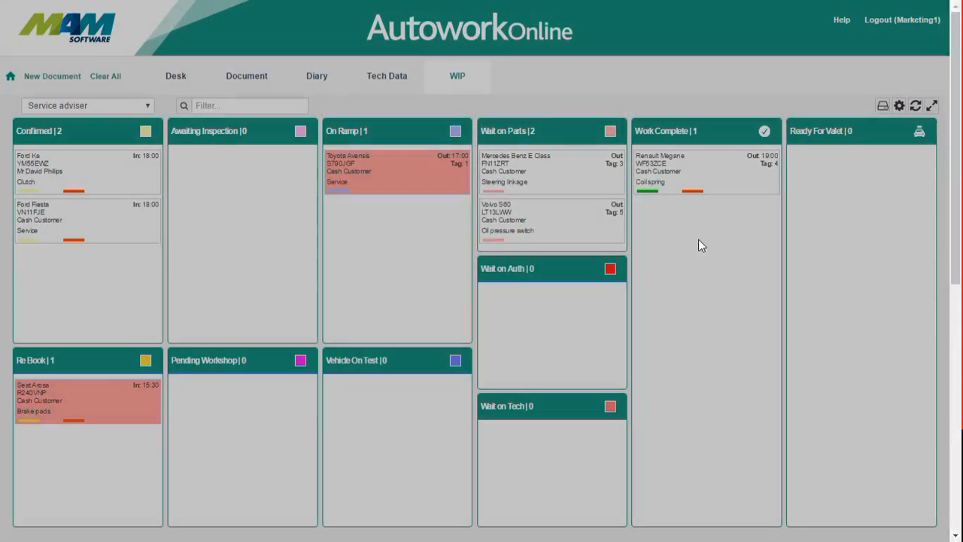
{"action": "mouse_move", "coordinate": [921, 180]}
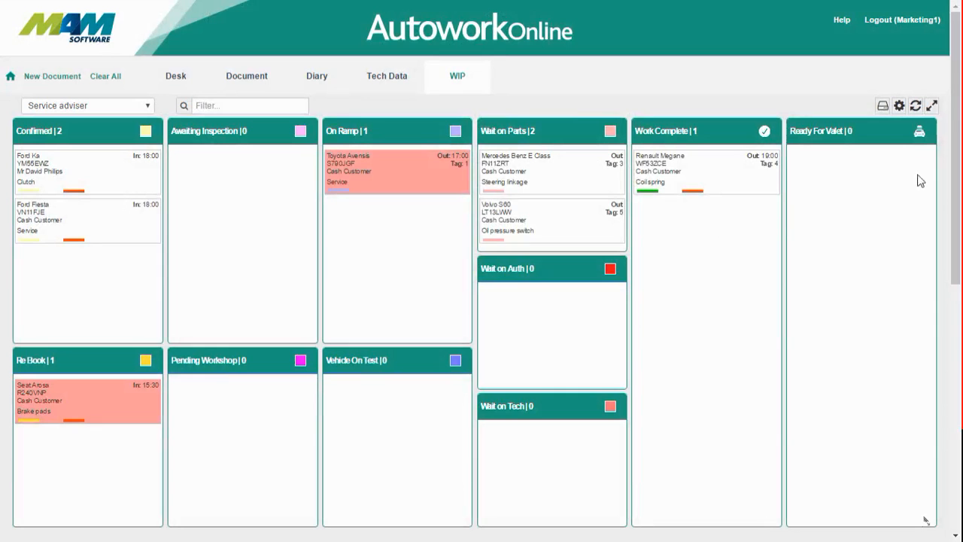
{"action": "mouse_move", "coordinate": [764, 231]}
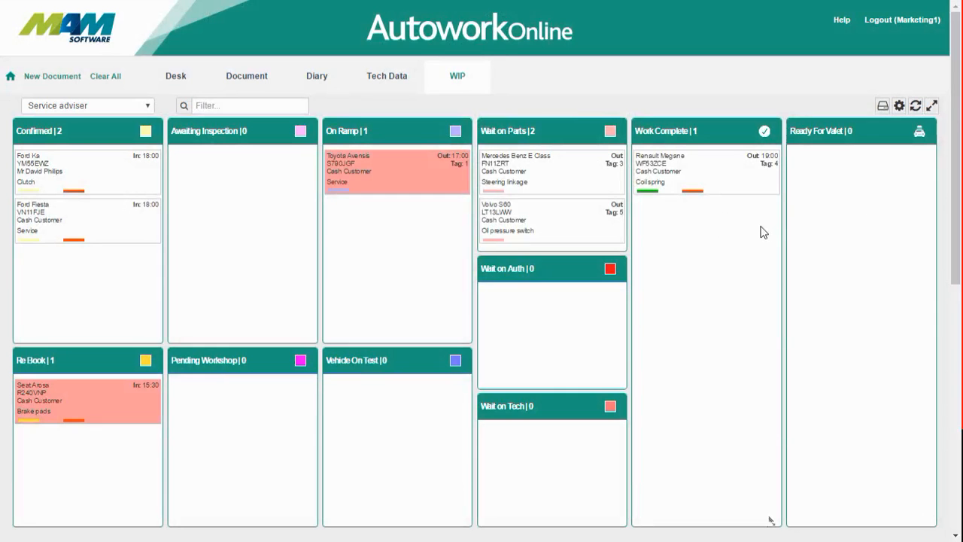
{"action": "mouse_move", "coordinate": [759, 229]}
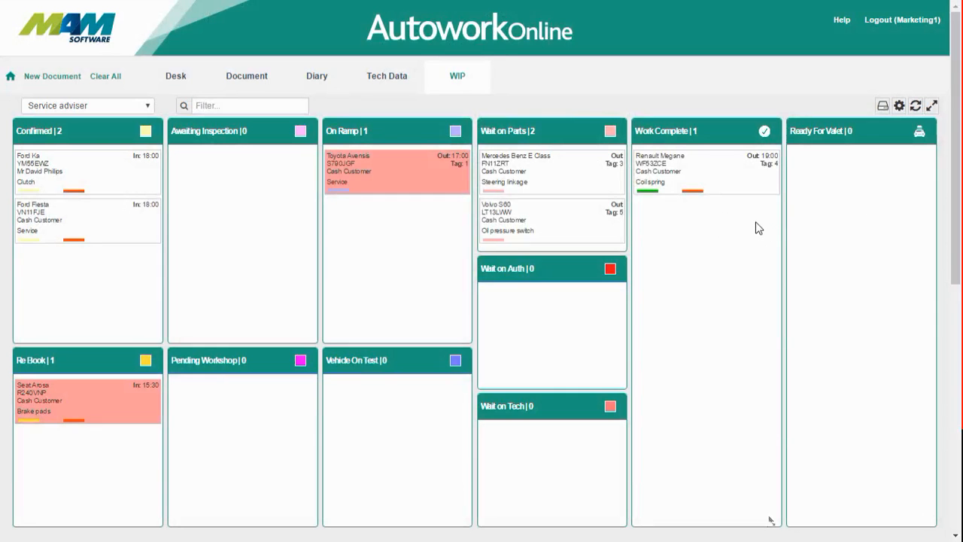
{"action": "mouse_move", "coordinate": [701, 172]}
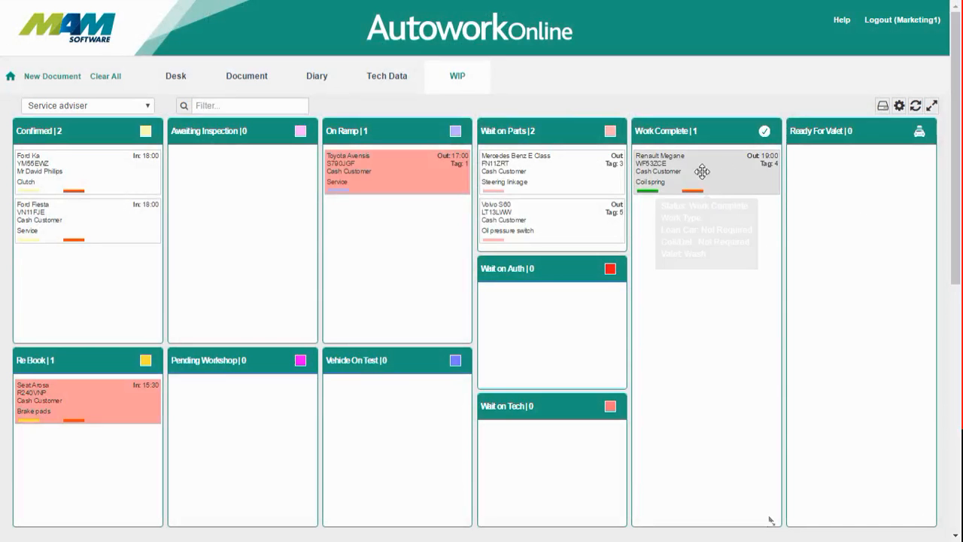